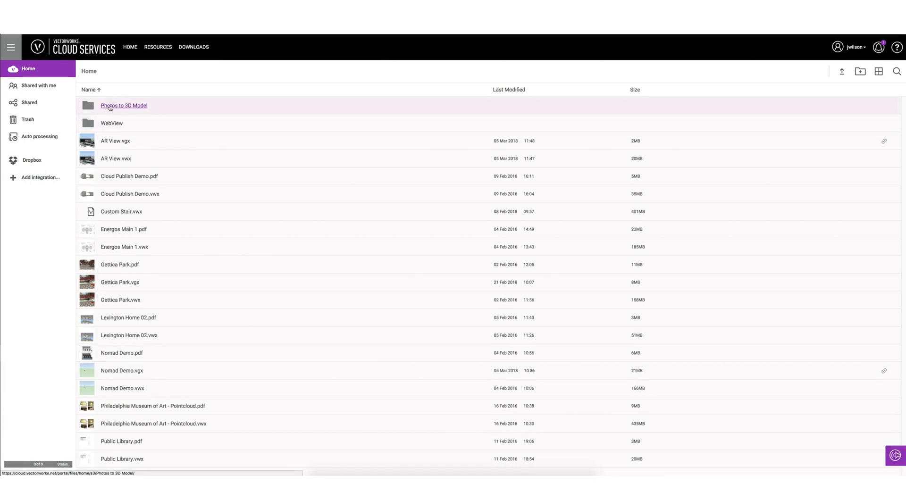
# View the Photos to 3D Model folder and preview the first drone photo DJI_1207.JPG.
pyautogui.doubleClick(124, 105)
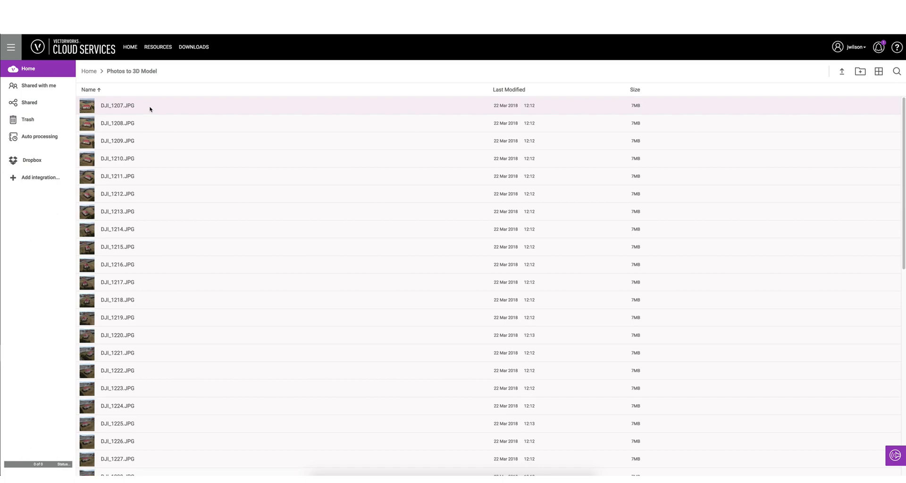
pyautogui.doubleClick(117, 105)
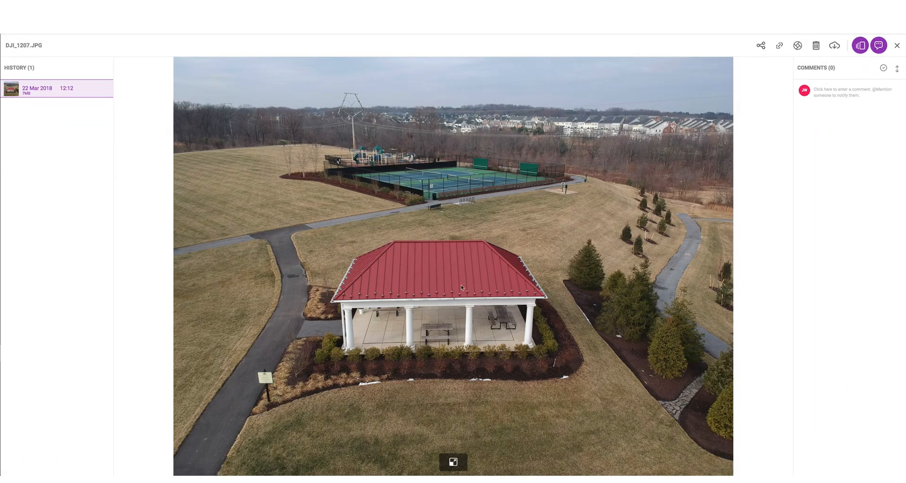
pyautogui.moveTo(469, 330)
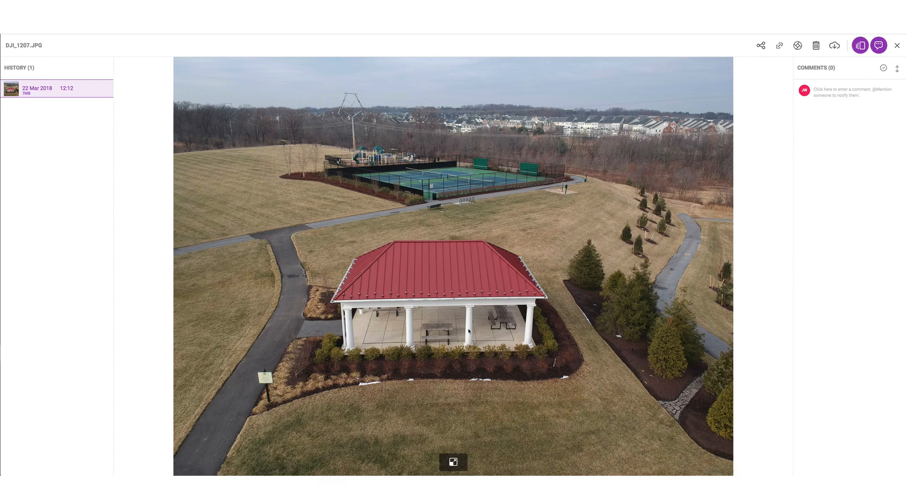
pyautogui.moveTo(430, 295)
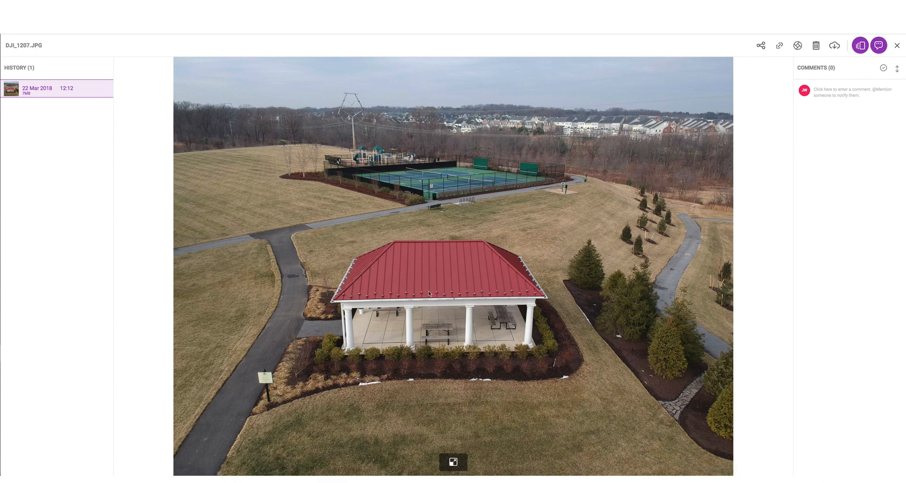
pyautogui.moveTo(593, 300)
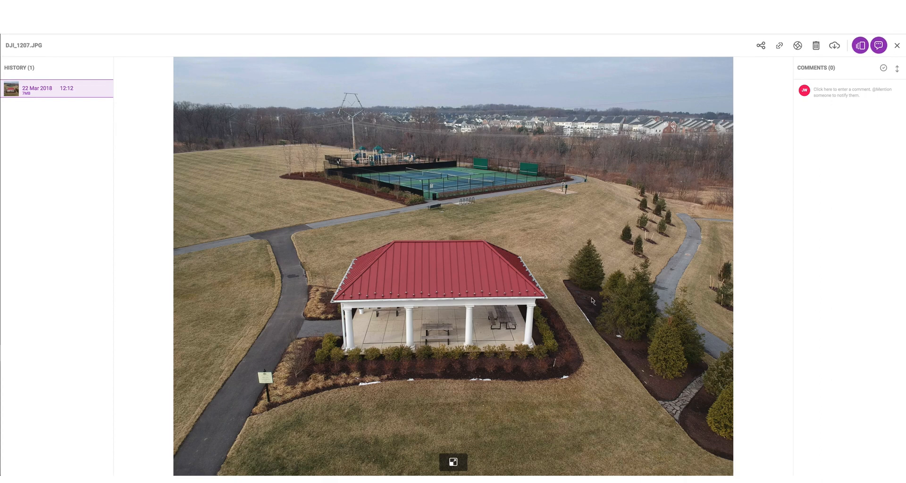
pyautogui.moveTo(603, 381)
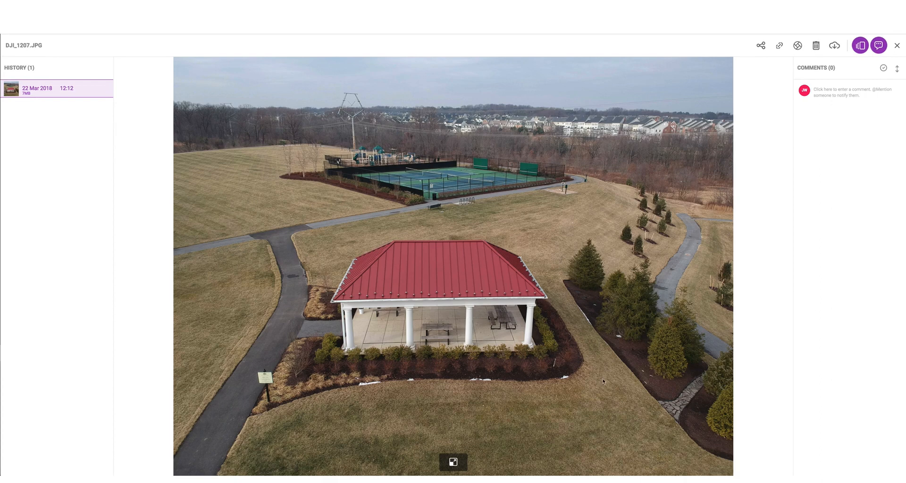
pyautogui.moveTo(257, 194)
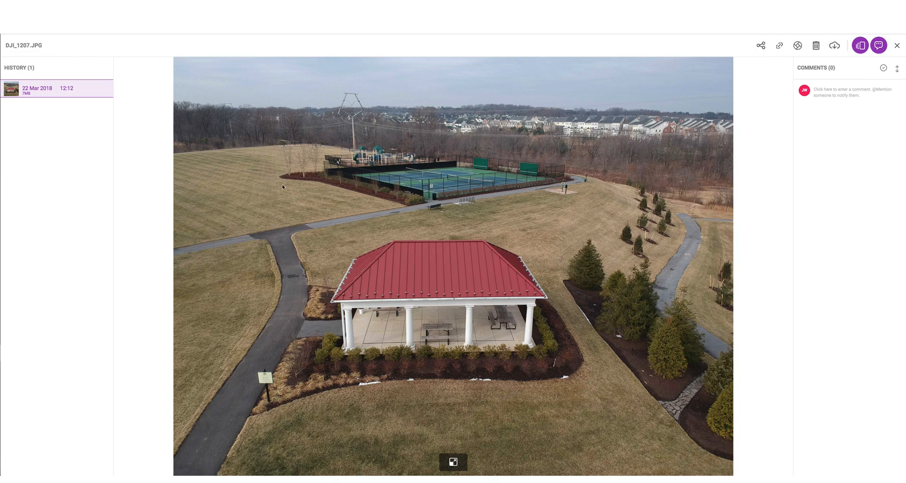
# Preview further drone photos of the gazebo from other angles, then return to the list.
pyautogui.click(897, 46)
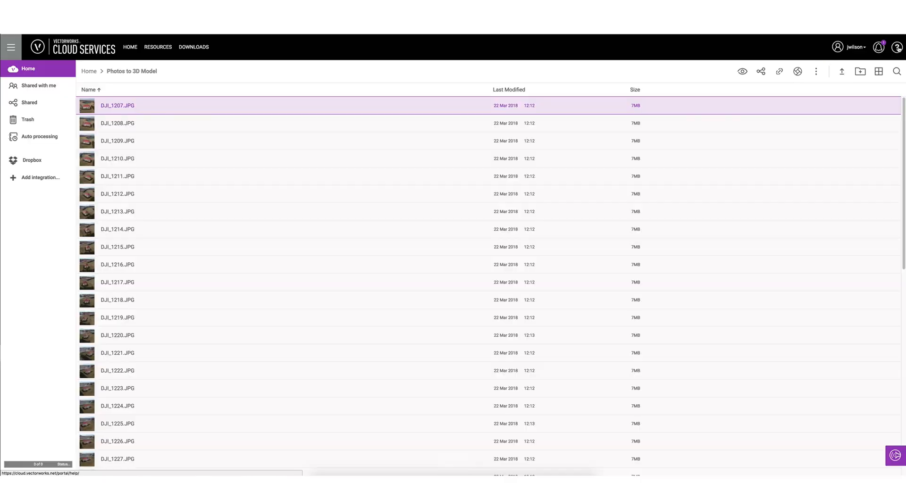
pyautogui.doubleClick(117, 177)
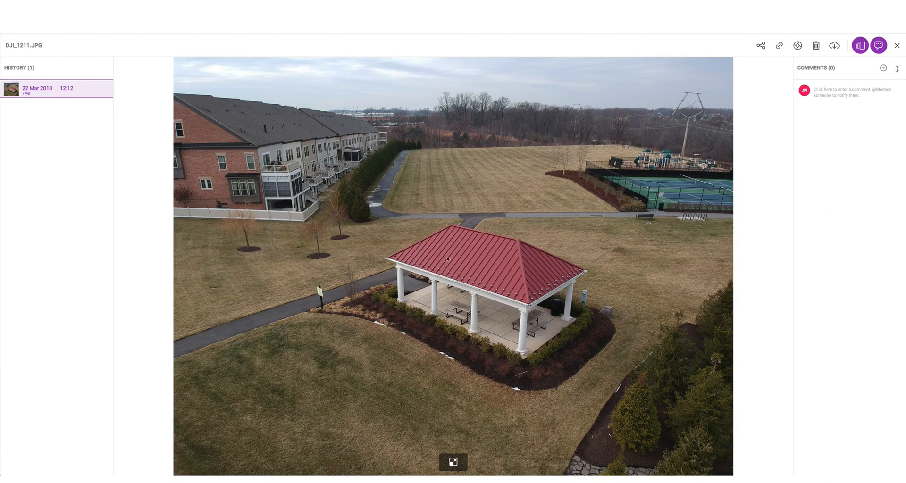
pyautogui.moveTo(483, 267)
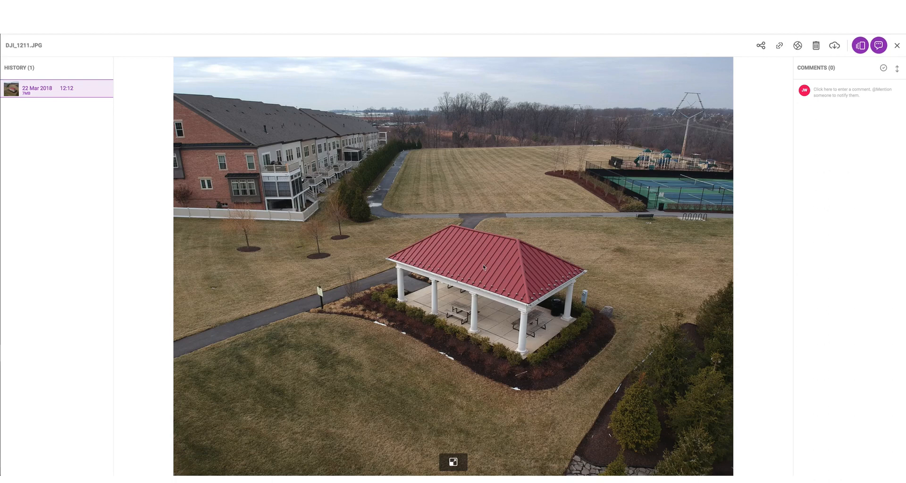
pyautogui.moveTo(486, 322)
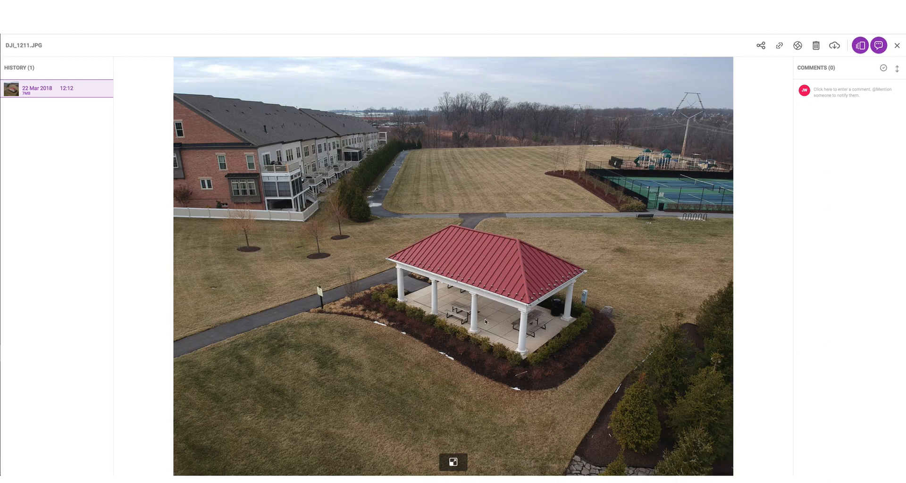
pyautogui.click(897, 45)
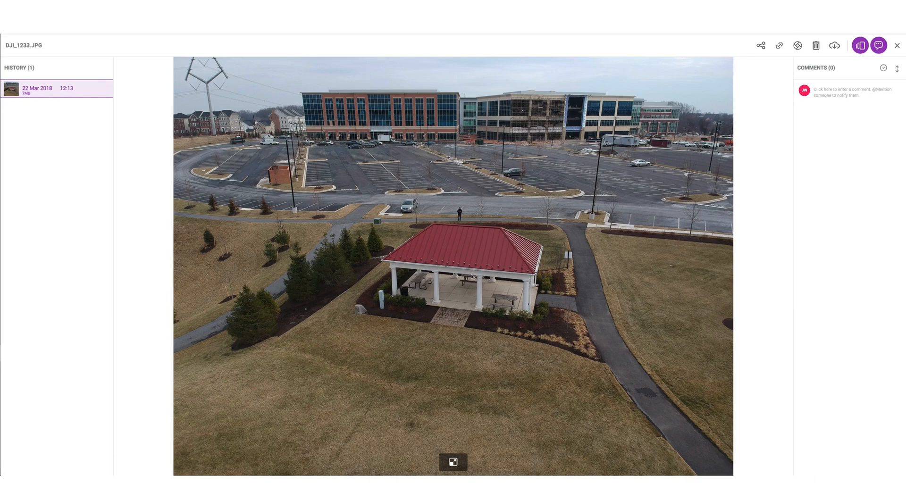
pyautogui.moveTo(492, 294)
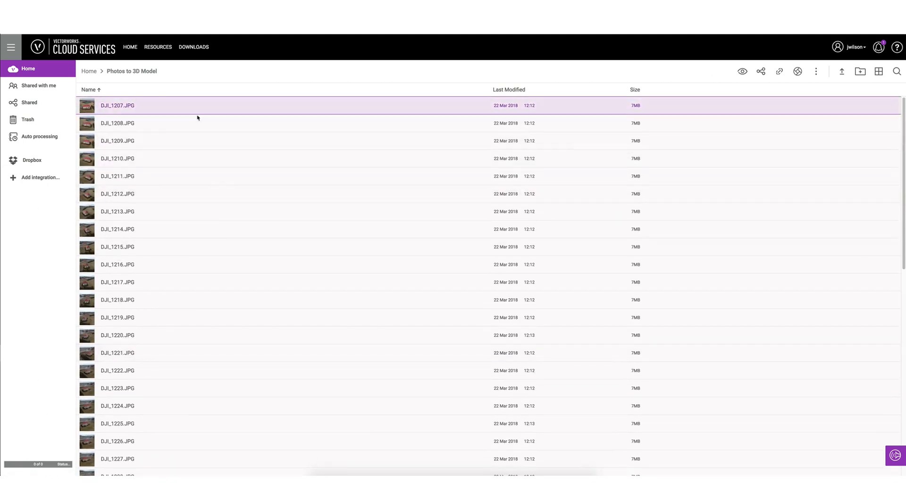
# Submit all drone JPGs as a Photos to 3D Model job with output folder 'Gazebo'.
pyautogui.scroll(-3)
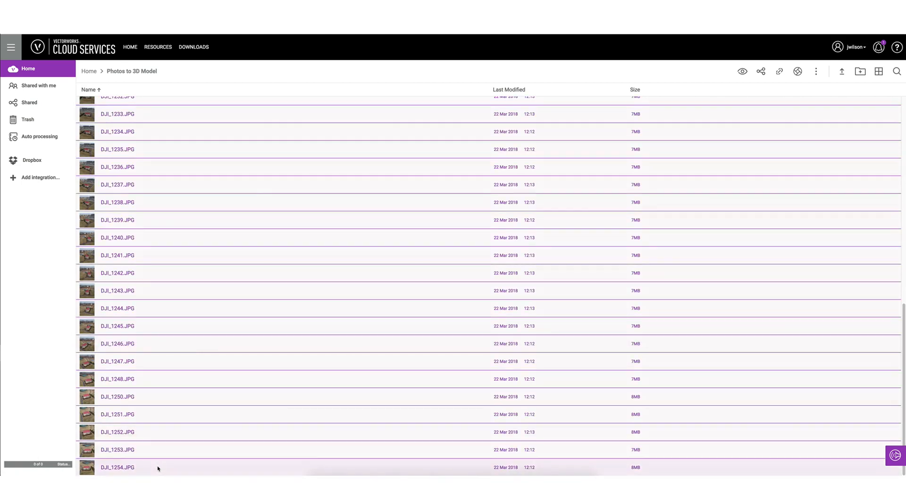
pyautogui.scroll(3)
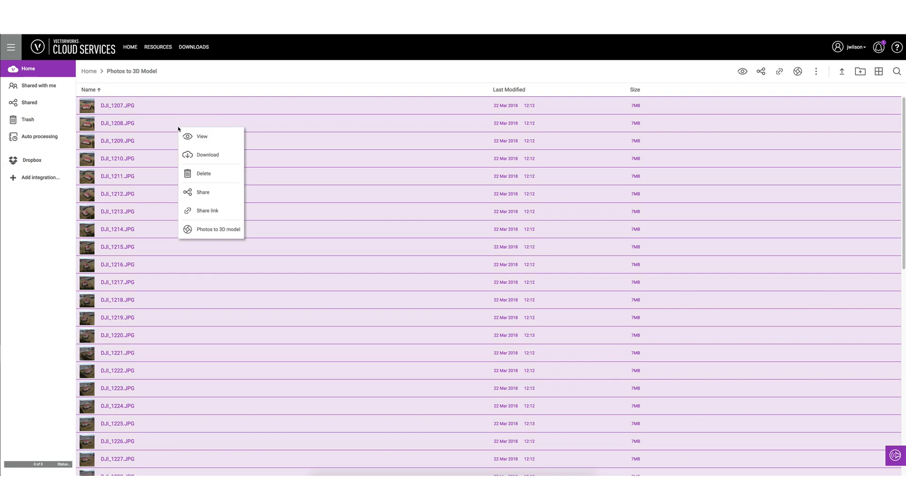
pyautogui.click(218, 230)
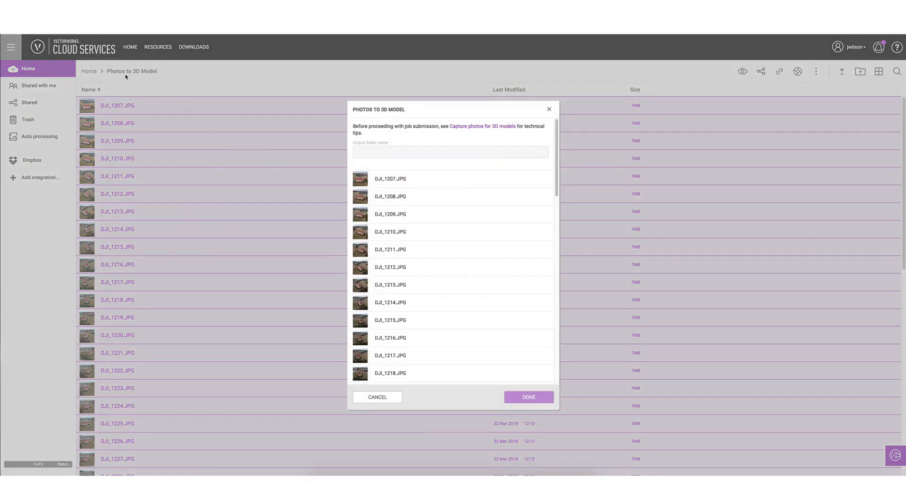
pyautogui.click(450, 152)
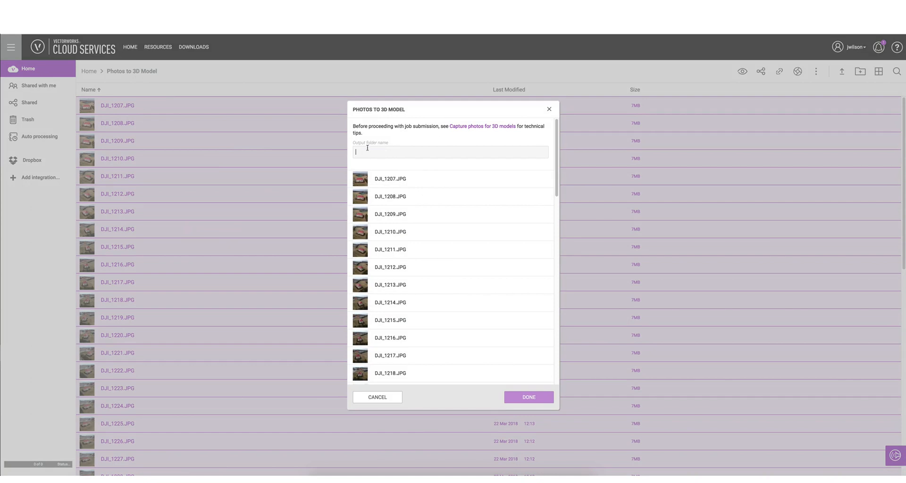
pyautogui.moveTo(136, 90)
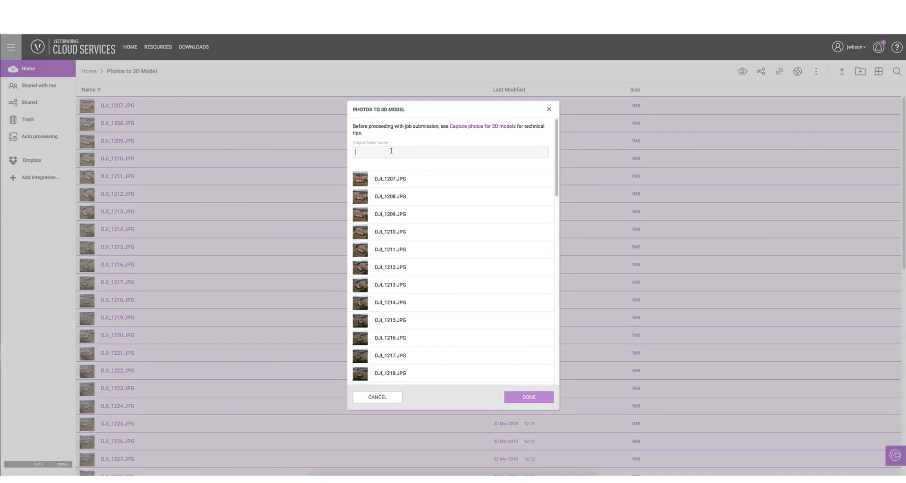
pyautogui.write('Gazebo')
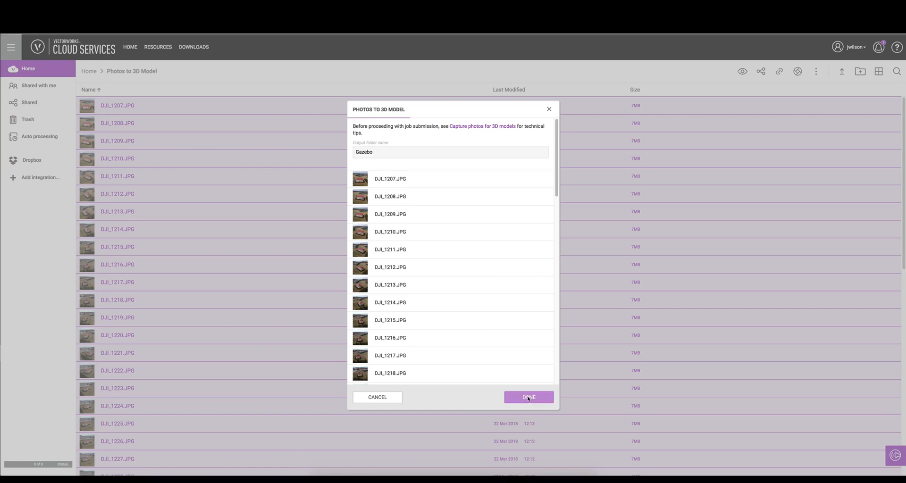
pyautogui.click(527, 397)
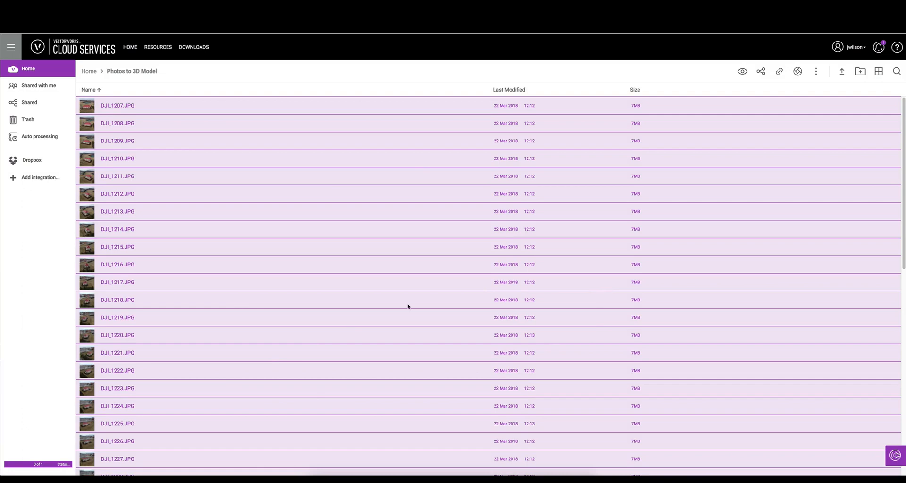
# Check the Status dialog confirming the Gazebo job's files were generated.
pyautogui.click(62, 465)
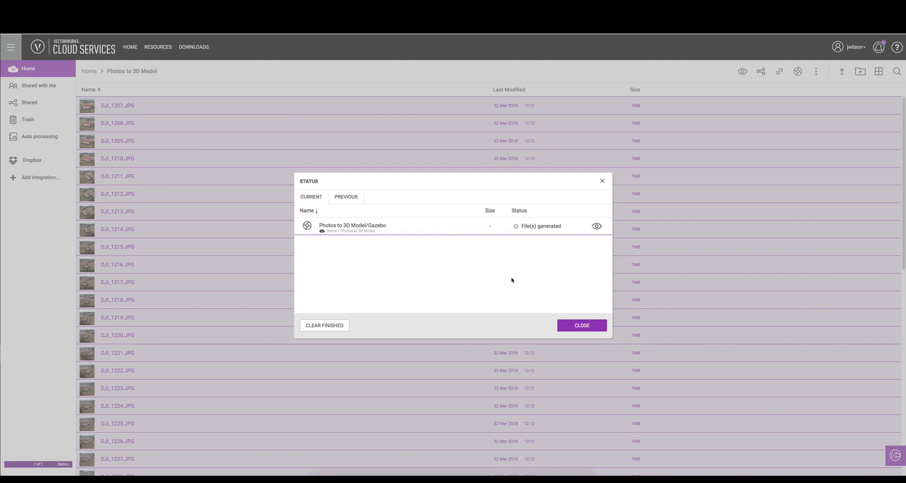
pyautogui.moveTo(597, 226)
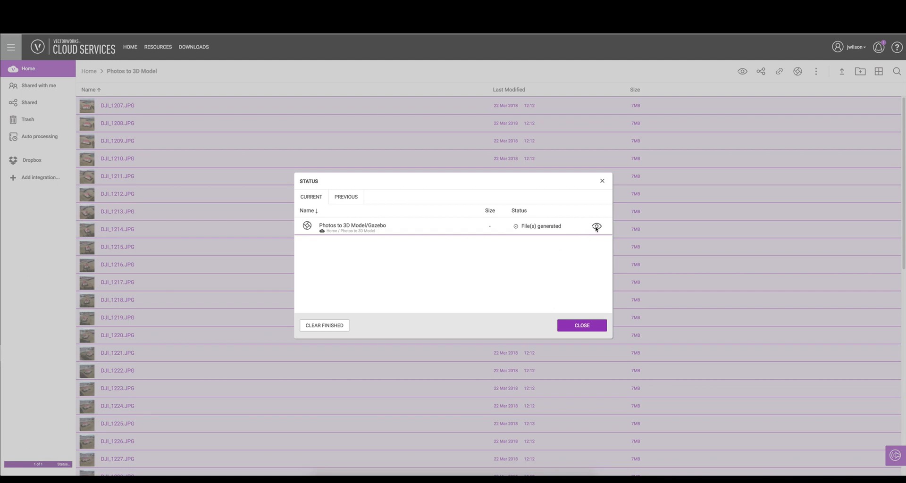
# View the Gazebo output folder with the point cloud, OBJ mesh, MTL and texture.
pyautogui.click(596, 226)
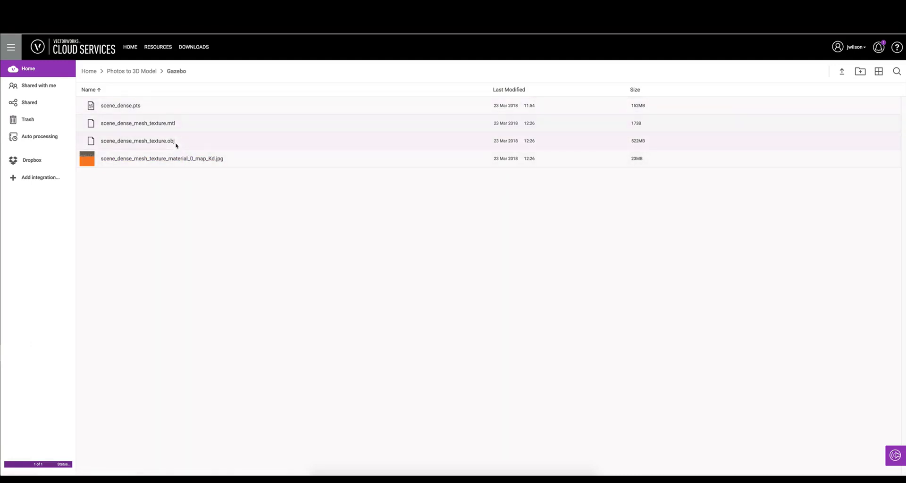
pyautogui.moveTo(120, 105)
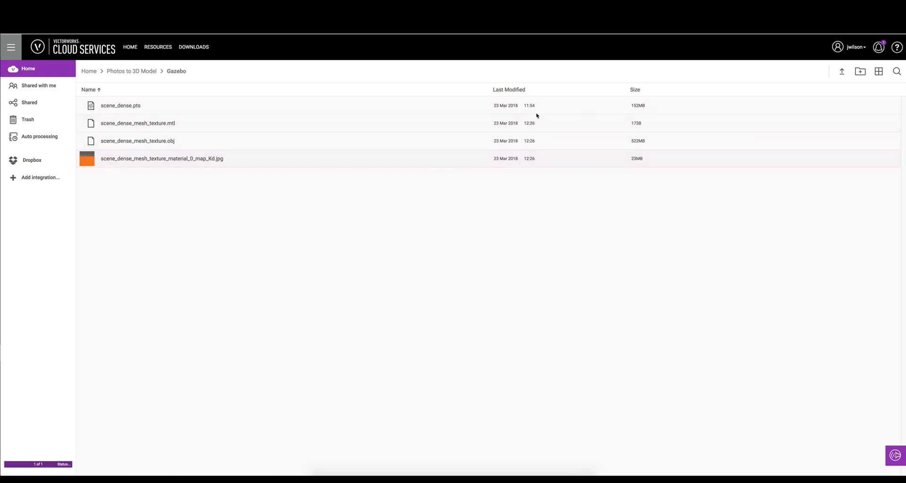
pyautogui.moveTo(353, 123)
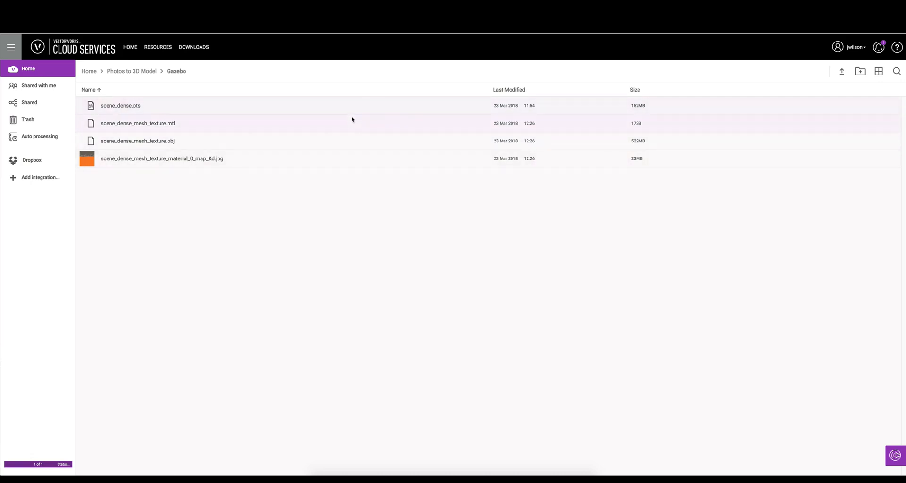
pyautogui.moveTo(370, 218)
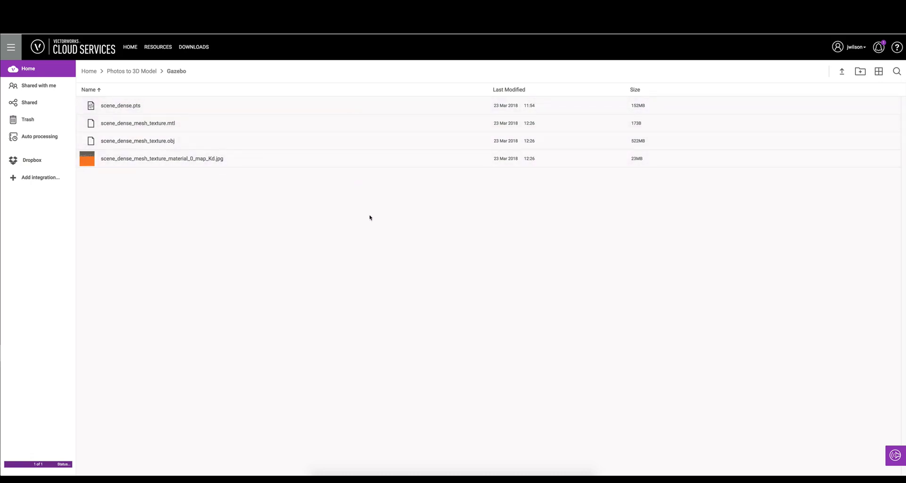
pyautogui.moveTo(325, 461)
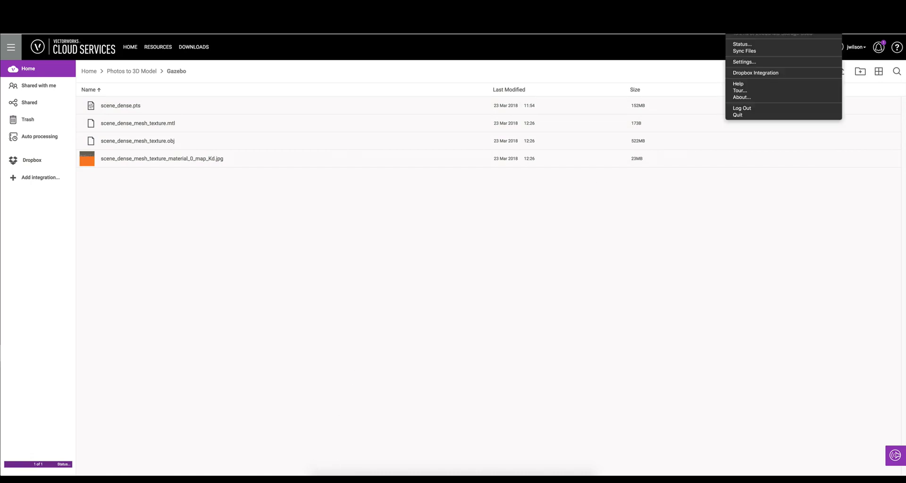
# Reveal the locally synced cloud files in Finder and enter the Gazebo folder.
pyautogui.click(745, 51)
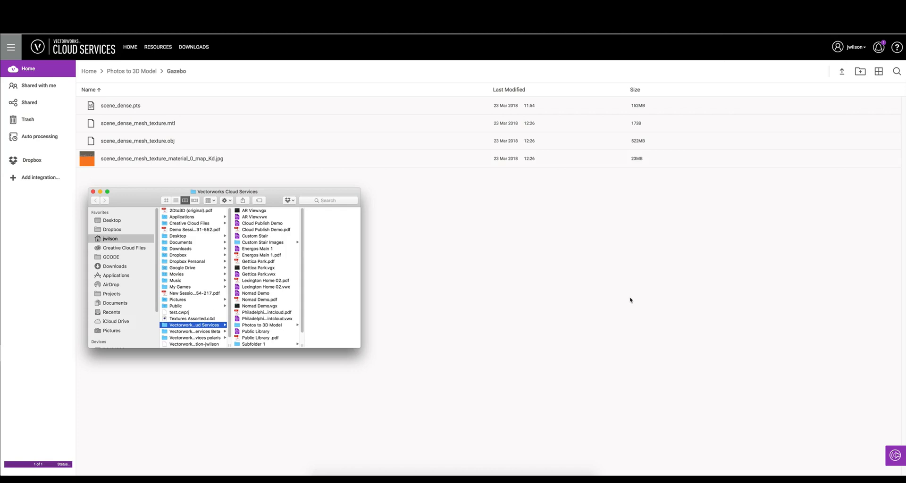
pyautogui.scroll(-3)
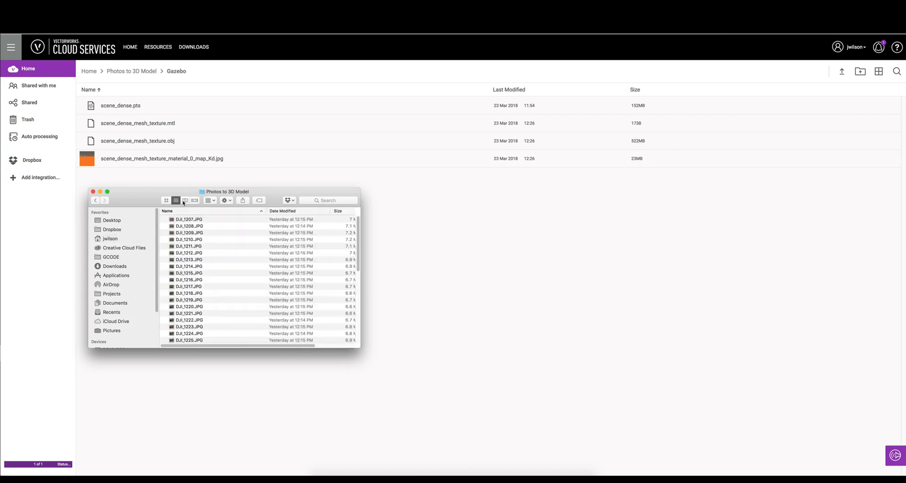
pyautogui.scroll(-3)
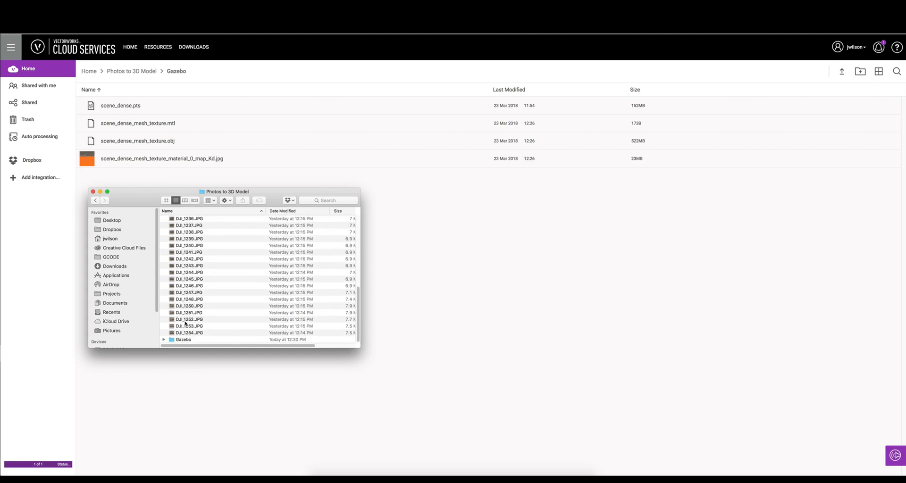
pyautogui.doubleClick(183, 340)
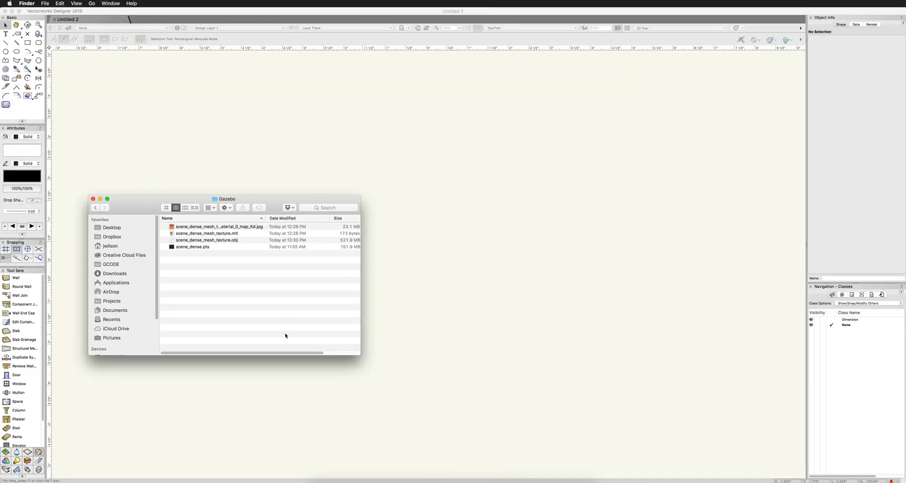
pyautogui.moveTo(232, 243)
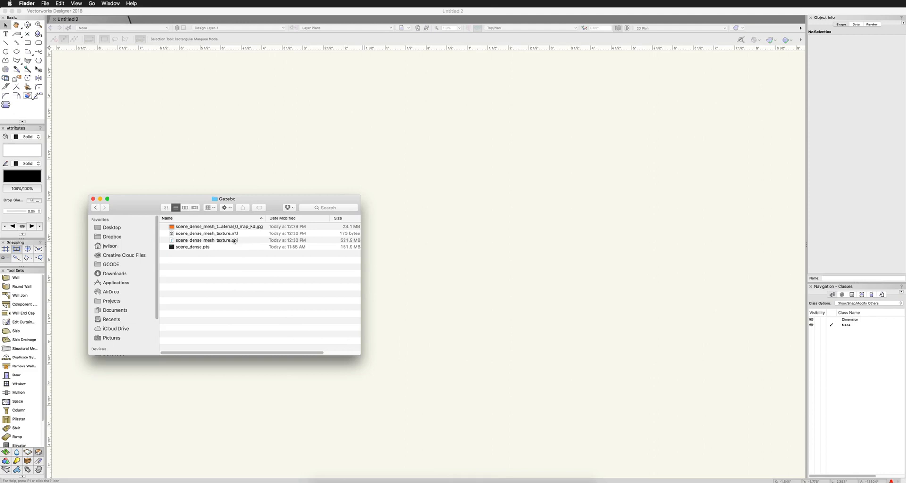
# Launch scene_dense_mesh_texture.obj from the Gazebo folder into Vectorworks.
pyautogui.click(206, 240)
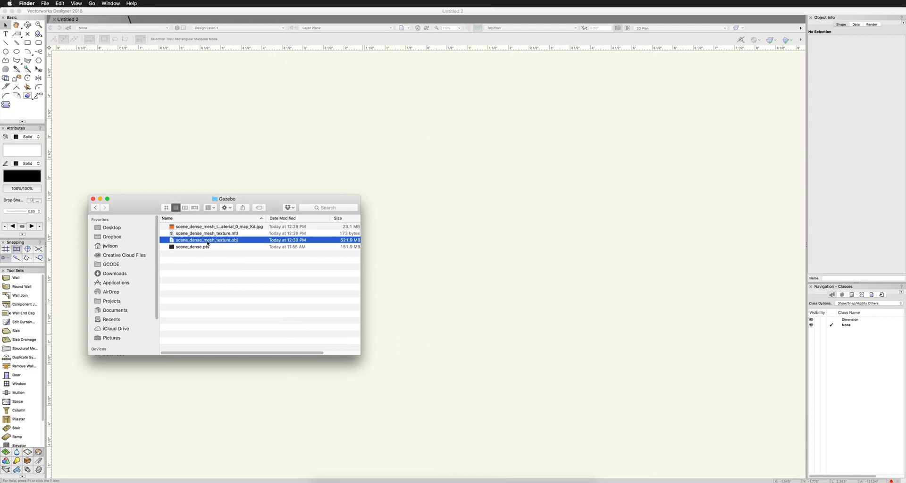
pyautogui.moveTo(224, 244)
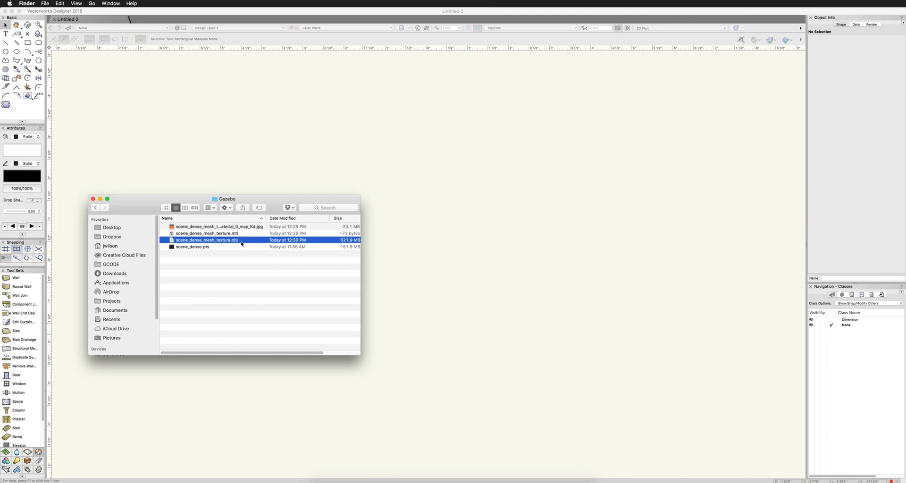
pyautogui.moveTo(223, 240)
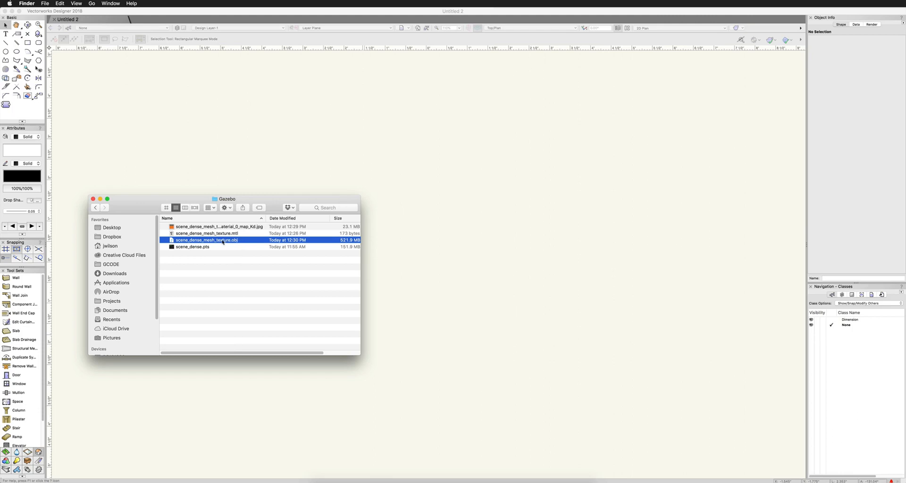
pyautogui.doubleClick(206, 240)
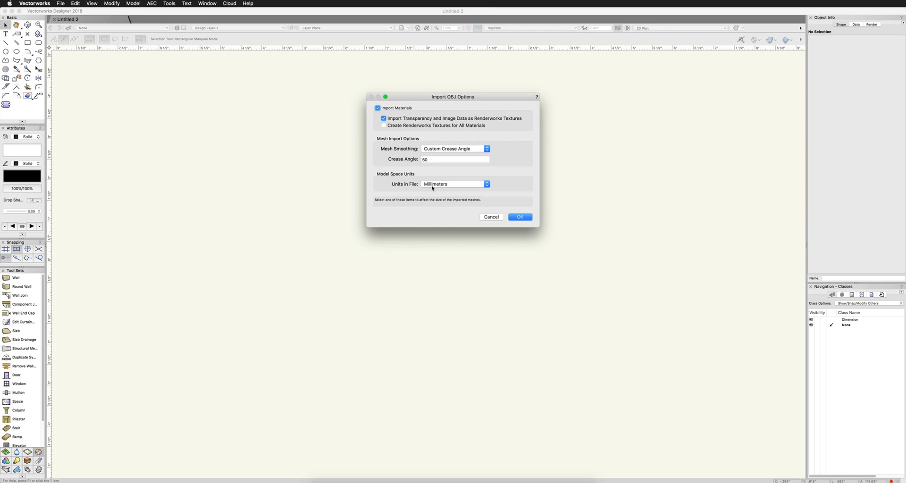
# Import the OBJ mesh with materials, Units in File set to Use Document Units.
pyautogui.click(454, 184)
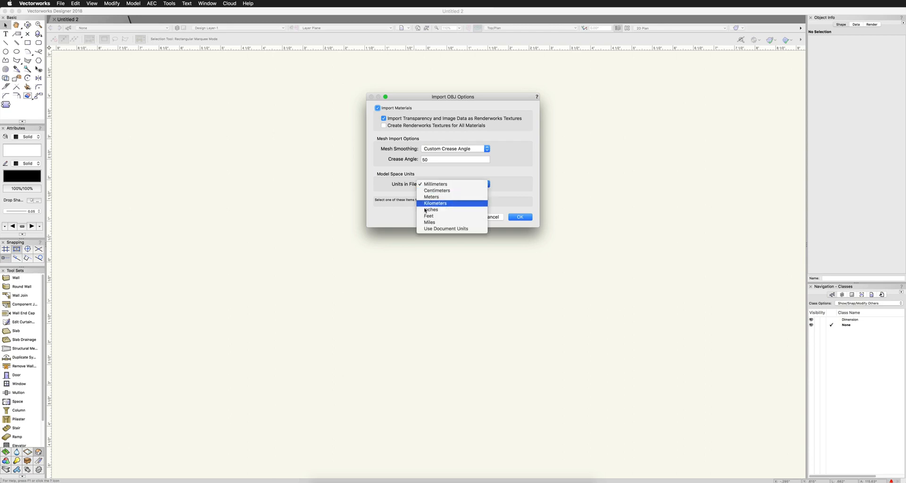
pyautogui.click(447, 228)
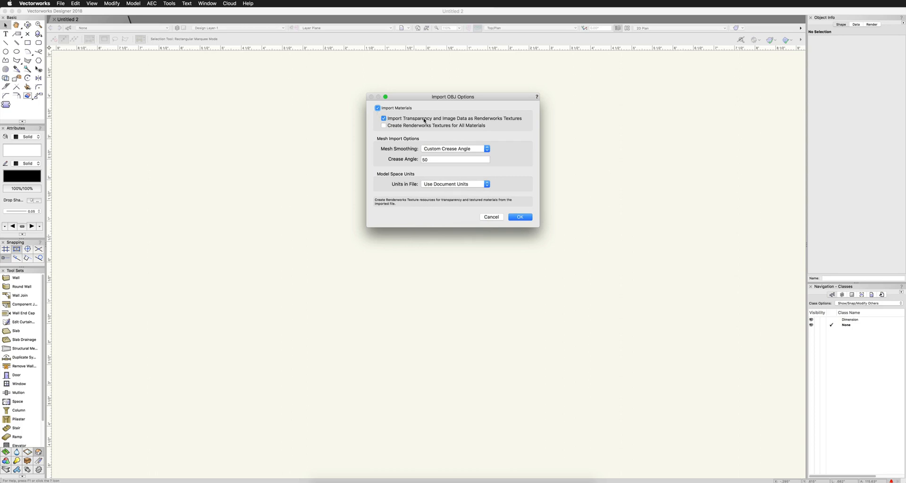
pyautogui.moveTo(488, 122)
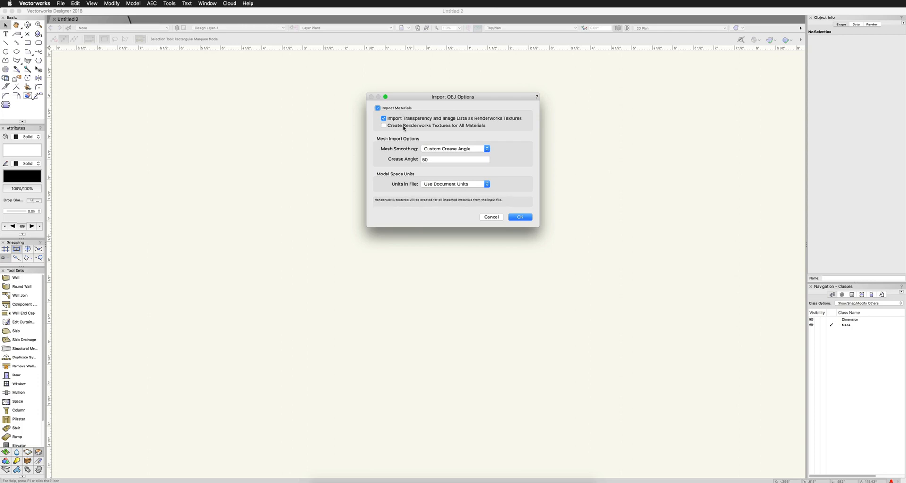
pyautogui.moveTo(406, 128)
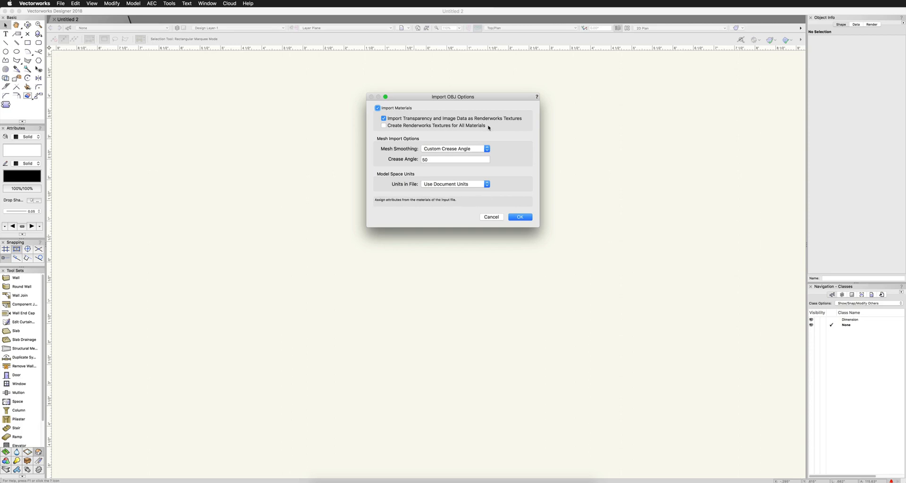
pyautogui.moveTo(491, 125)
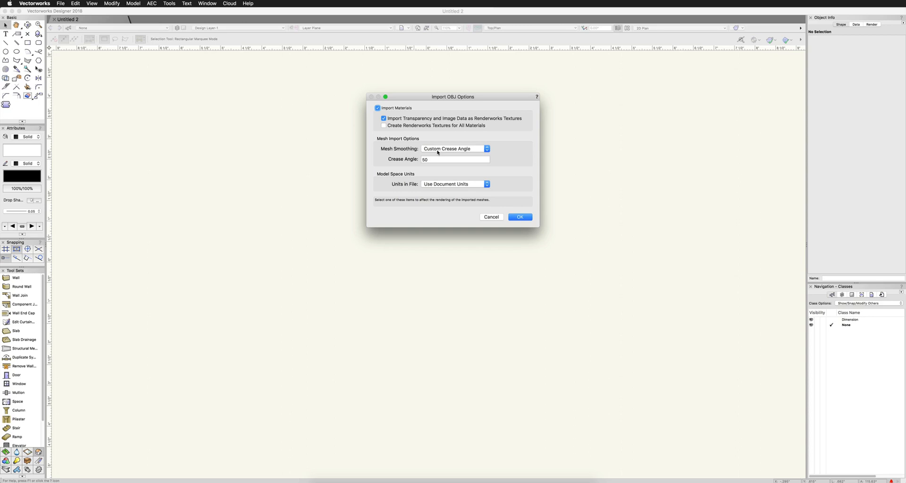
pyautogui.moveTo(479, 150)
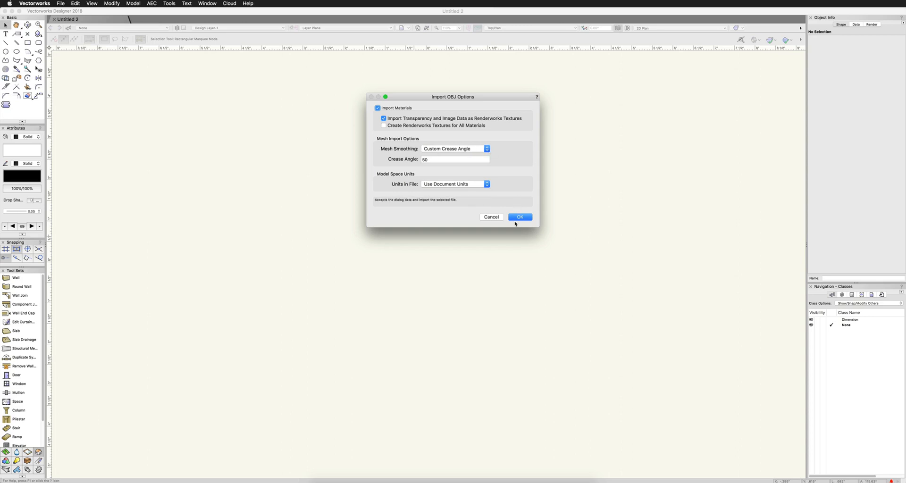
pyautogui.click(520, 217)
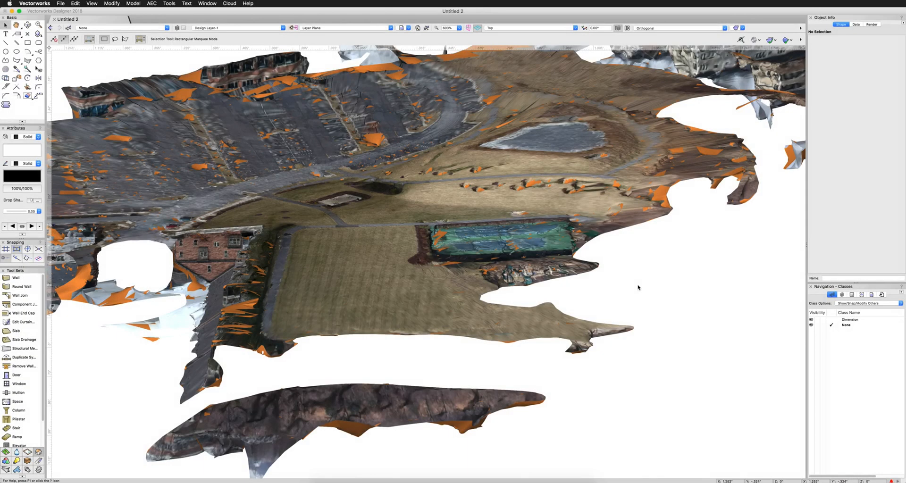
pyautogui.moveTo(301, 138)
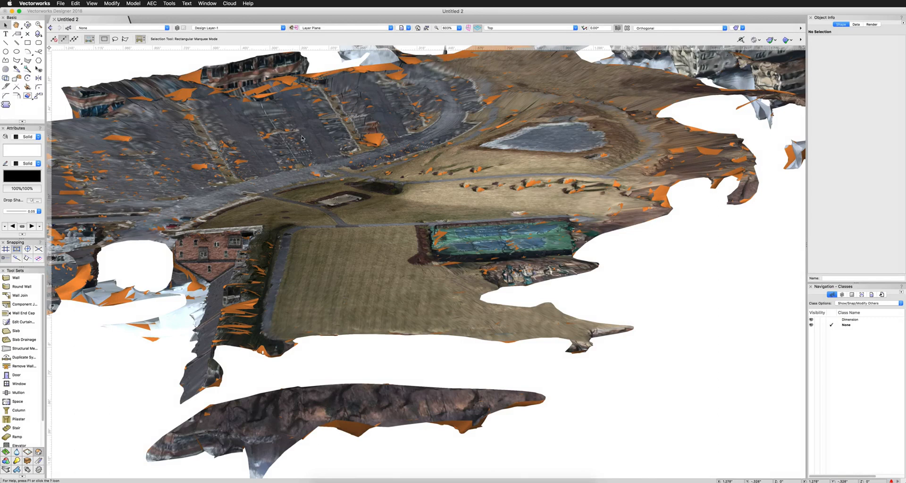
# Fly over the imported site mesh to look down on and beside the red-roofed gazebo.
pyautogui.click(27, 24)
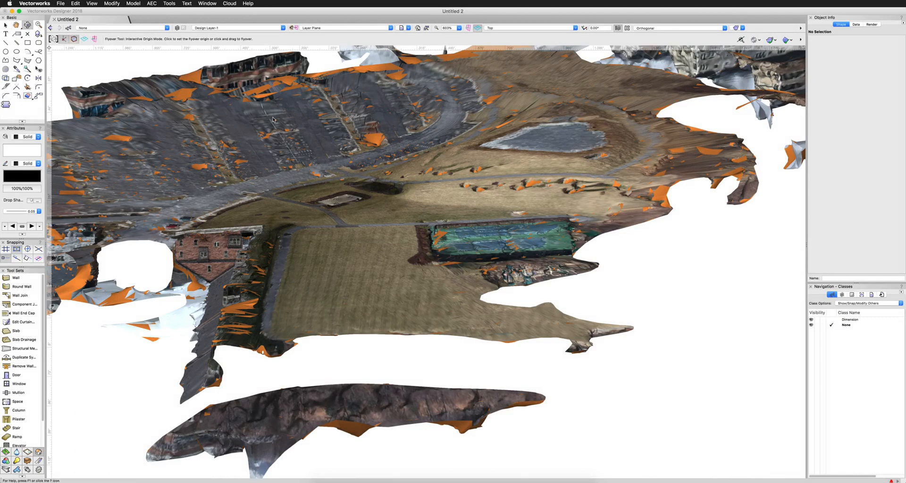
pyautogui.moveTo(347, 199)
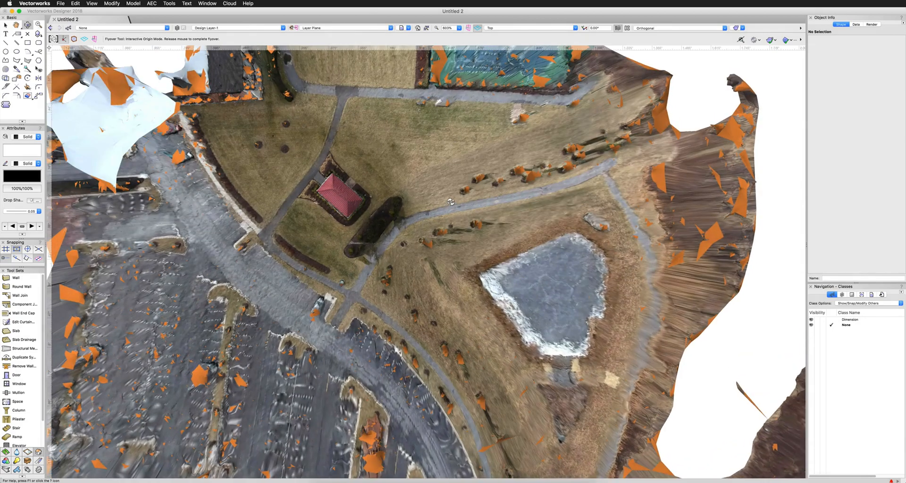
pyautogui.moveTo(451, 202); pyautogui.dragTo(448, 189)
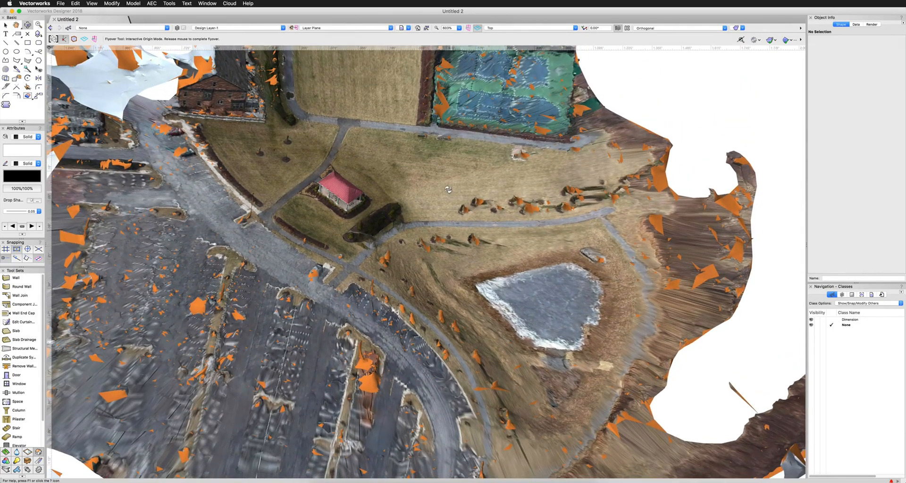
pyautogui.moveTo(449, 190); pyautogui.dragTo(341, 175)
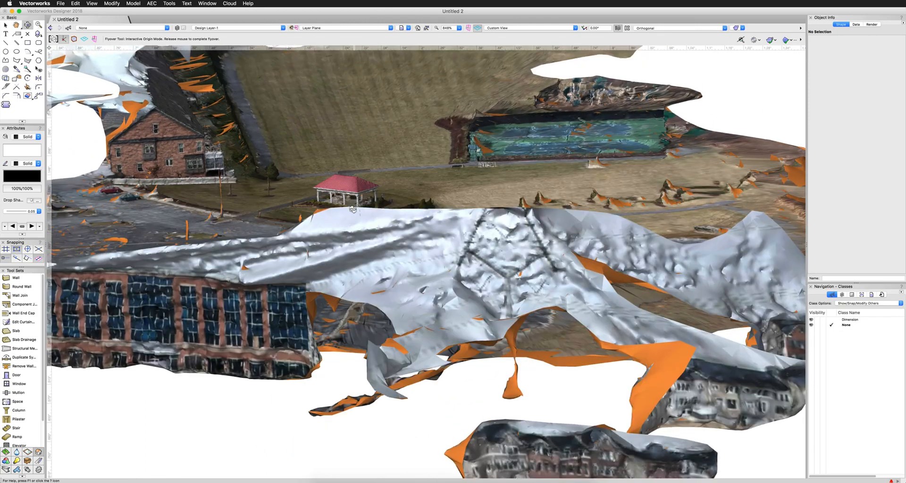
pyautogui.moveTo(352, 211); pyautogui.dragTo(351, 211)
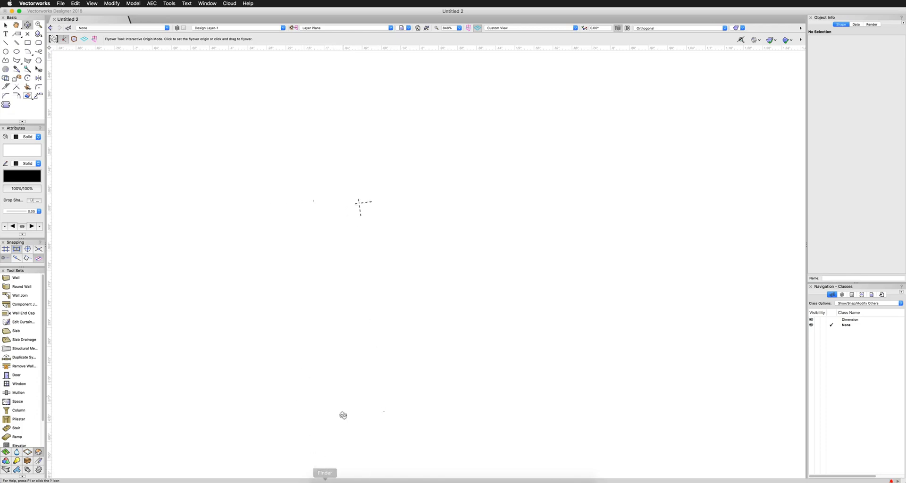
# Launch the scene_dense.pts point cloud from the Gazebo folder into Vectorworks.
pyautogui.click(324, 473)
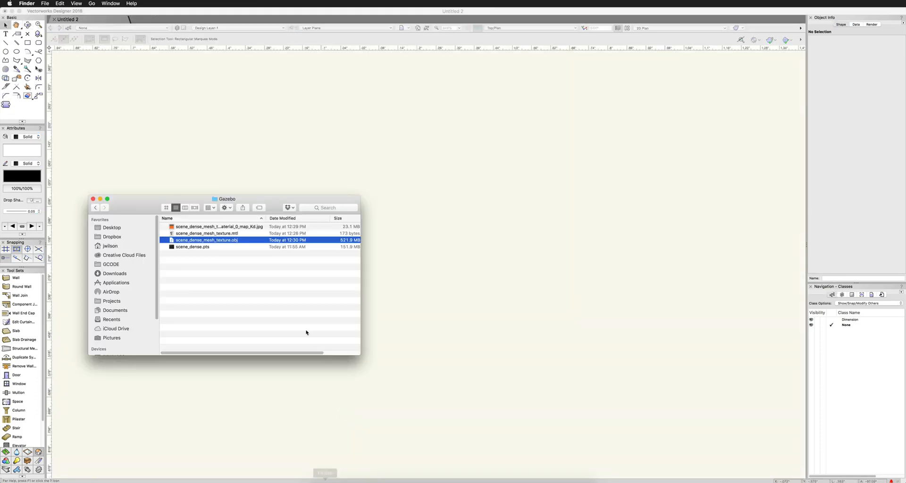
pyautogui.click(193, 248)
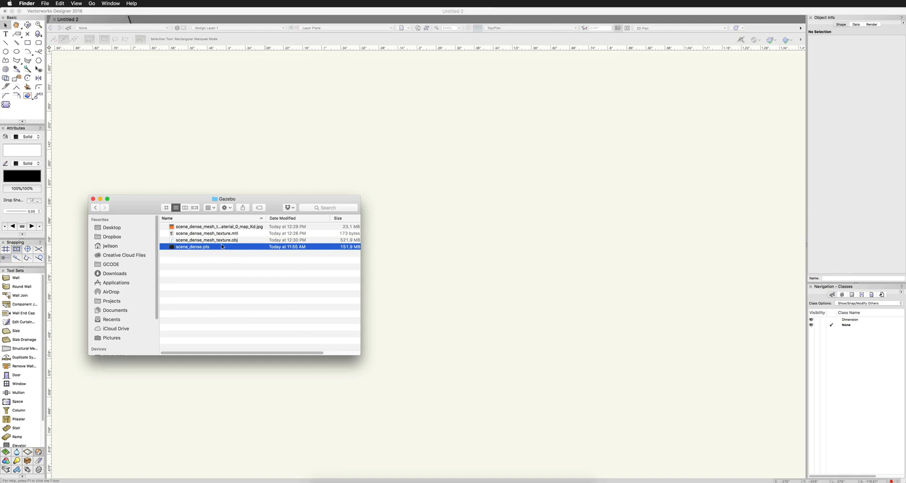
pyautogui.doubleClick(192, 248)
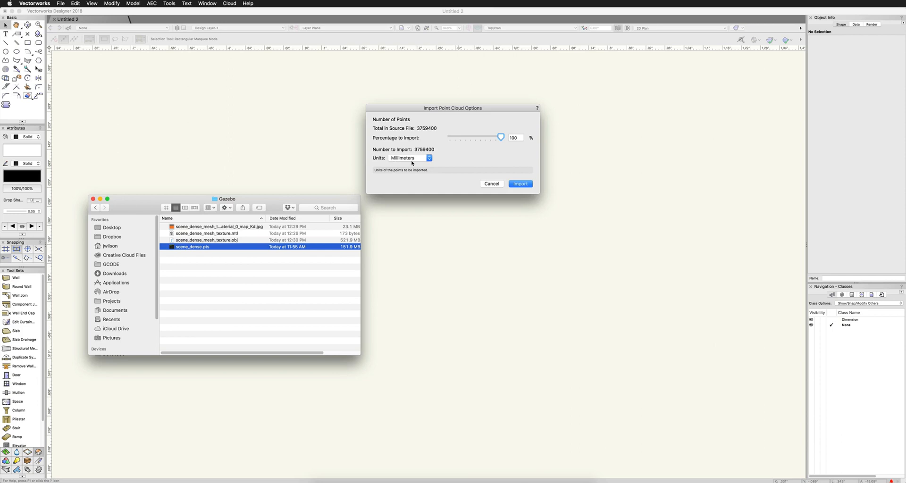
pyautogui.moveTo(413, 163)
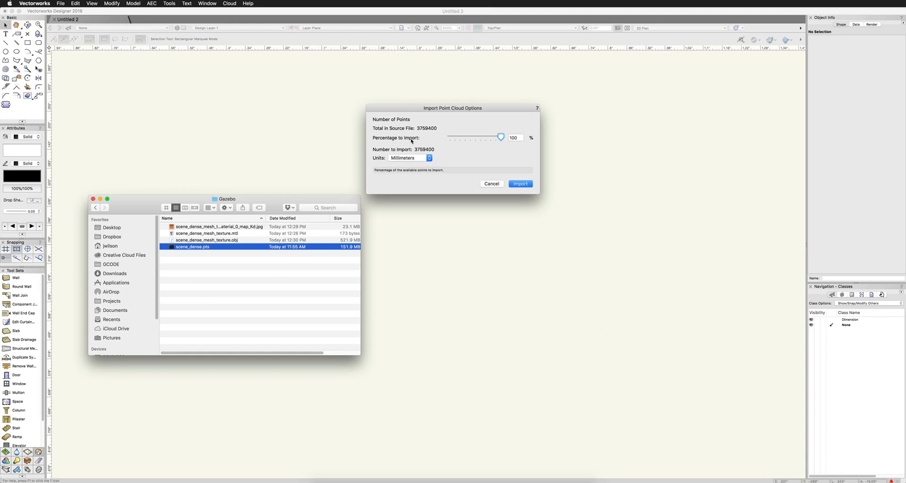
pyautogui.moveTo(490, 135)
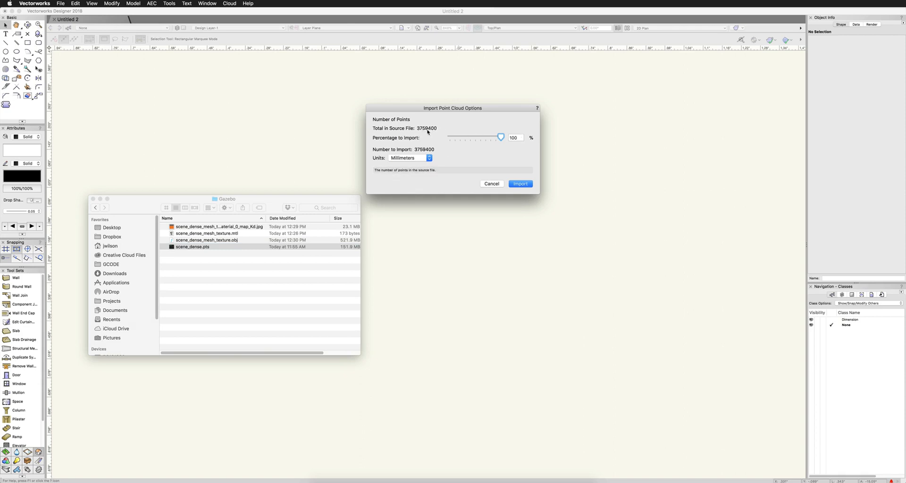
# Import the full 3,759,400-point gazebo cloud at 100% in millimetres.
pyautogui.click(513, 138)
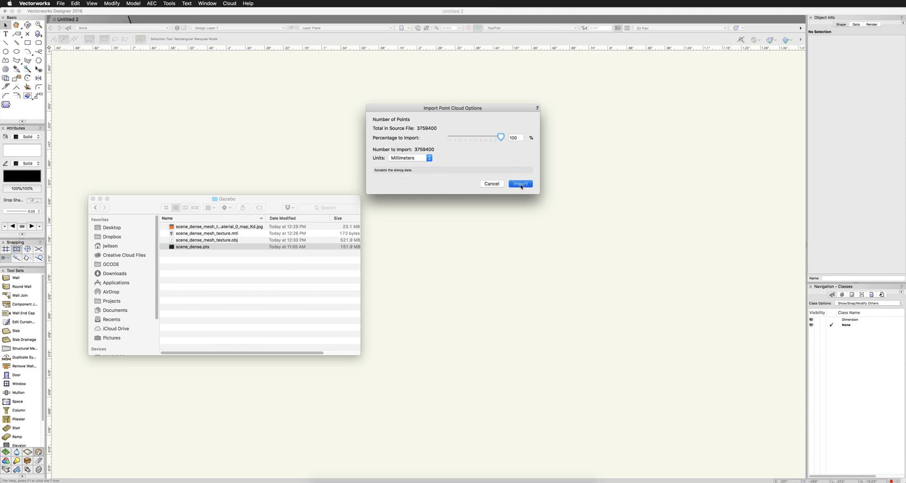
pyautogui.click(519, 184)
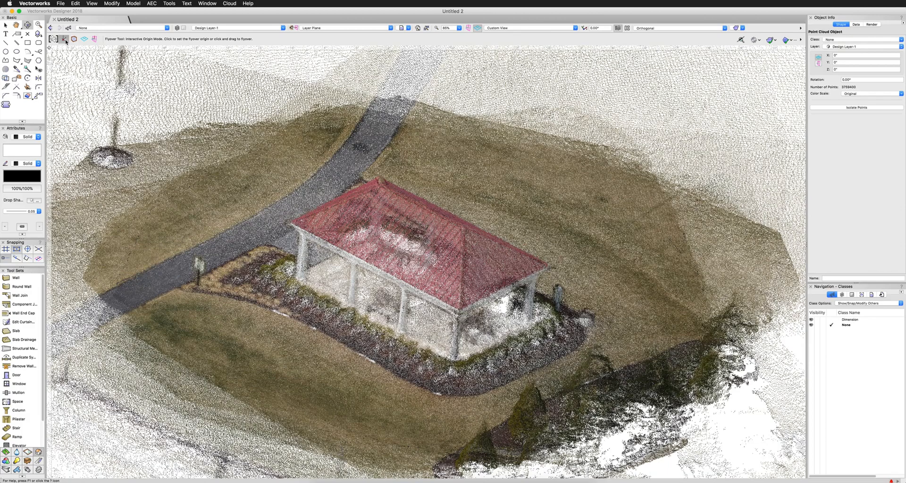
# Return to the Selection tool and zoom out to view the whole gazebo site from above.
pyautogui.click(6, 32)
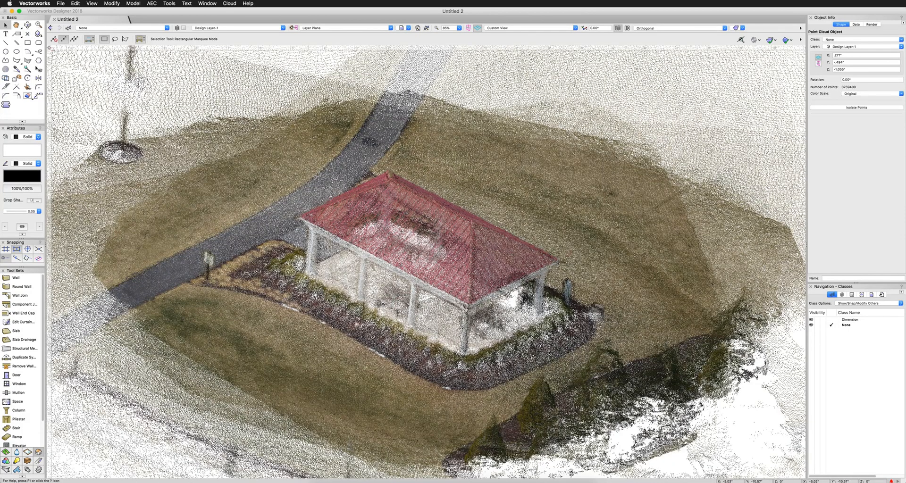
pyautogui.scroll(-3)
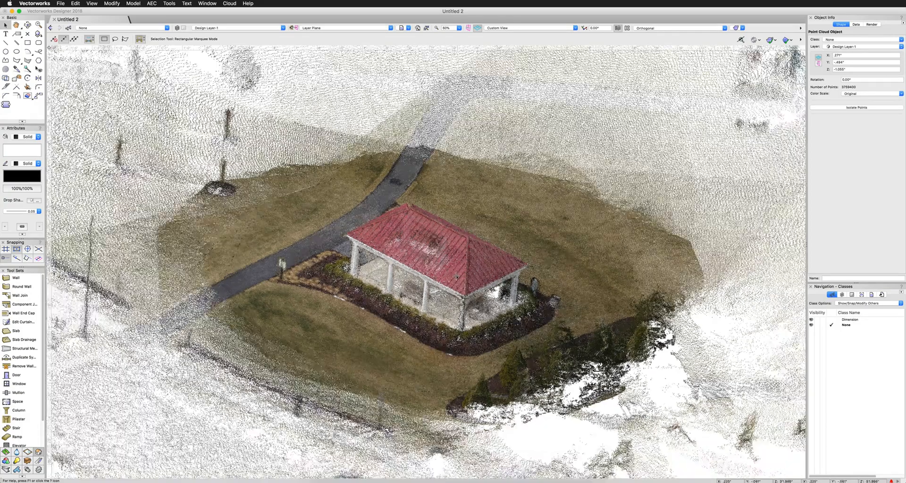
pyautogui.scroll(-3)
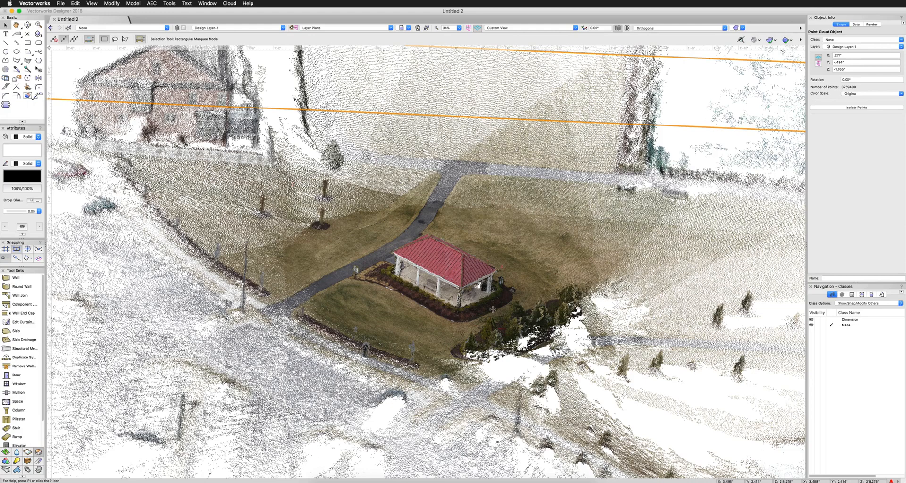
pyautogui.scroll(-3)
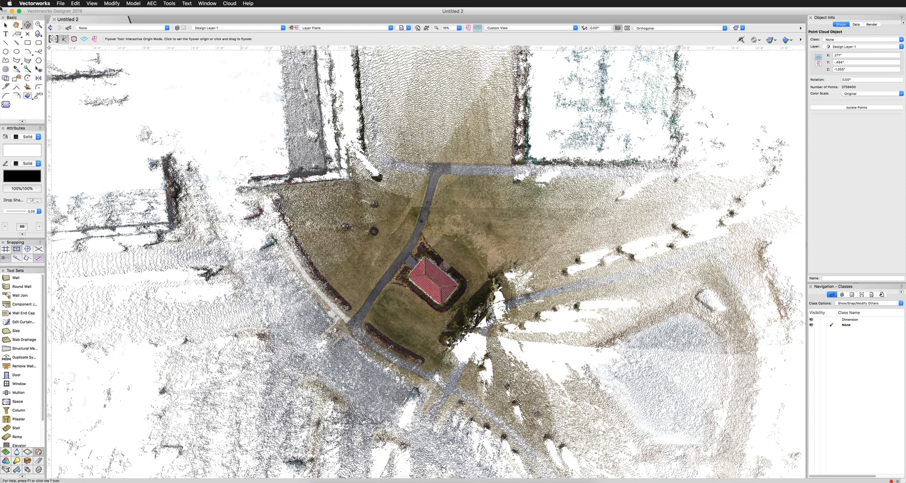
pyautogui.click(5, 27)
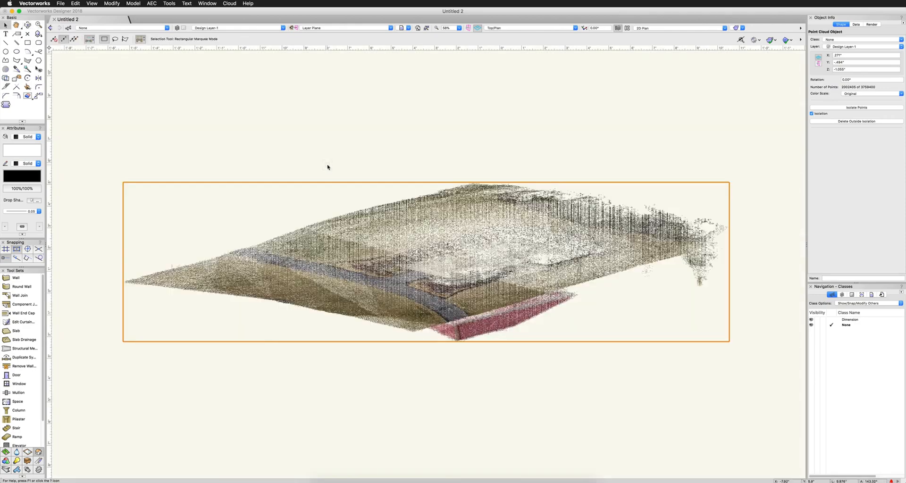
# View the isolated gazebo cloud from the side to reveal its tilted ground plane.
pyautogui.click(529, 27)
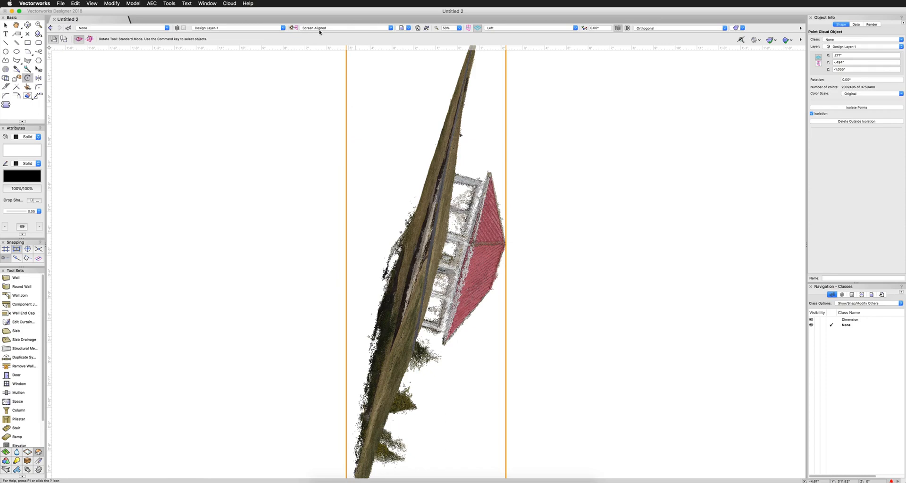
# Set the Rotate tool's working plane mode to Automatic.
pyautogui.click(347, 27)
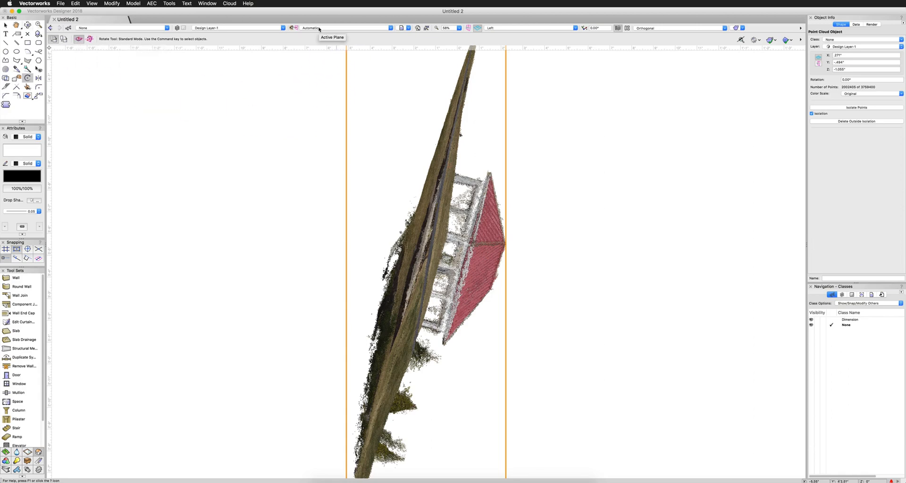
pyautogui.click(406, 115)
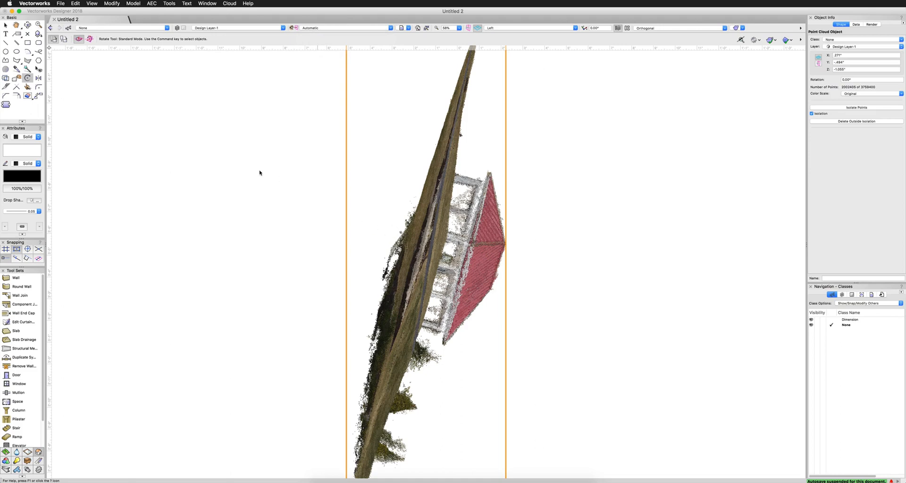
pyautogui.moveTo(239, 145)
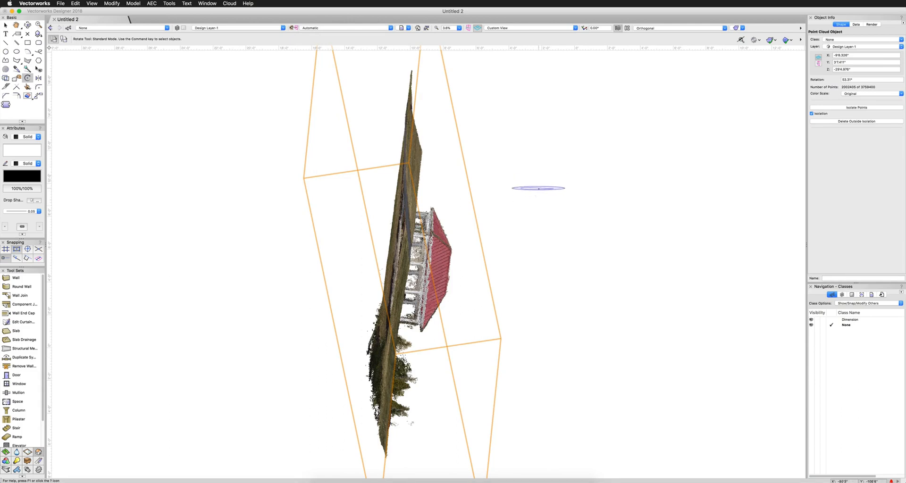
# Rotate on the Screen Plane to level the cloud's ground, then view it from above.
pyautogui.click(344, 28)
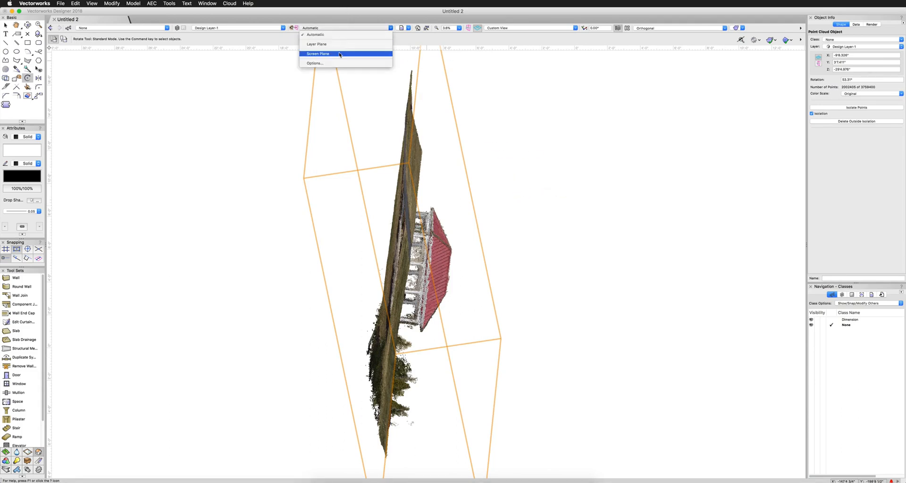
pyautogui.click(317, 54)
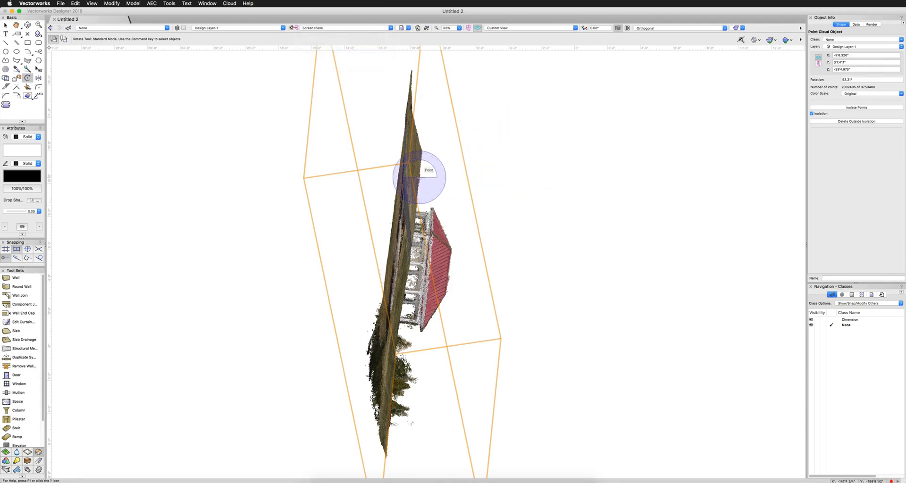
pyautogui.moveTo(421, 176); pyautogui.dragTo(395, 272)
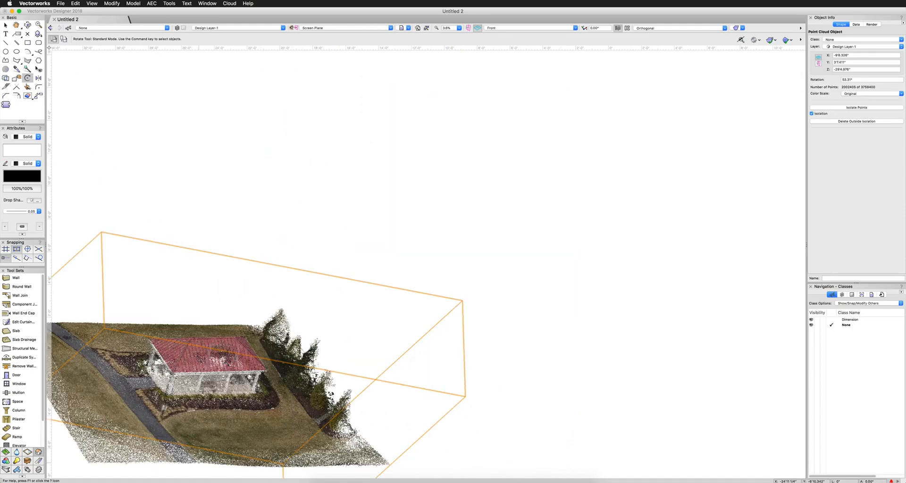
pyautogui.scroll(-3)
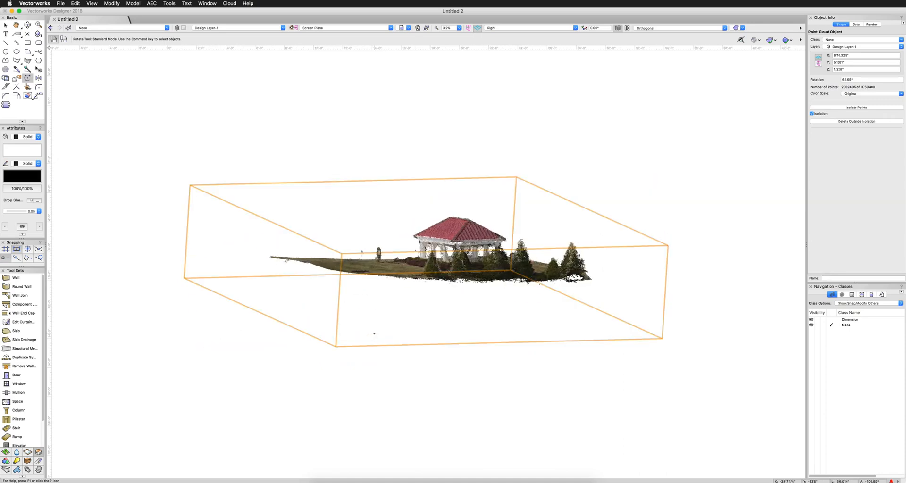
pyautogui.click(491, 28)
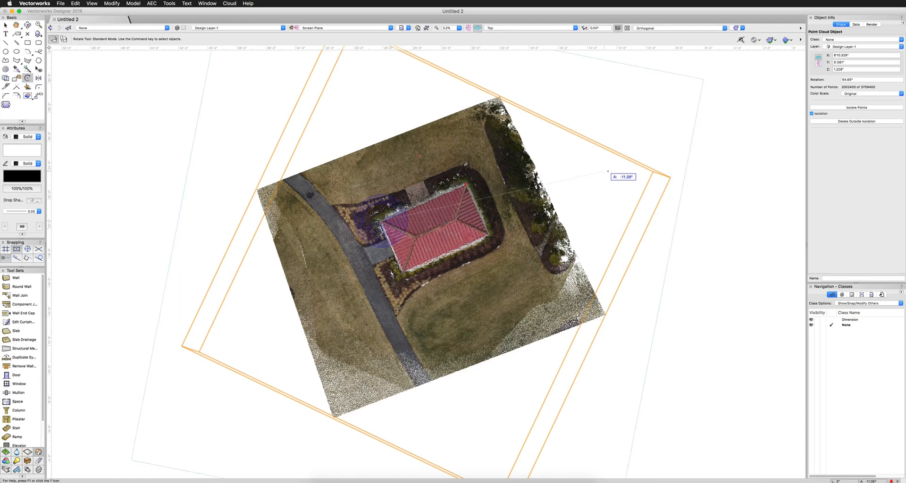
# Spin the cloud in plan to square the gazebo with the axes and verify in elevation views.
pyautogui.moveTo(599, 177); pyautogui.dragTo(668, 229)
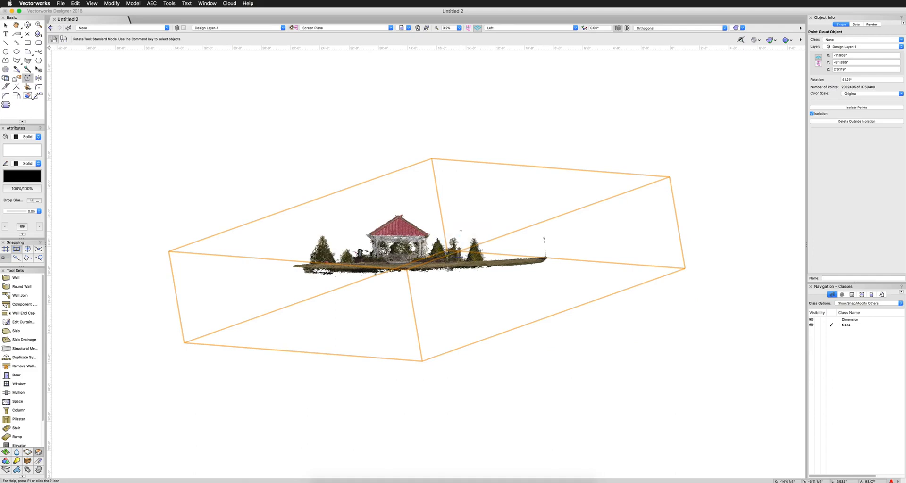
pyautogui.click(525, 27)
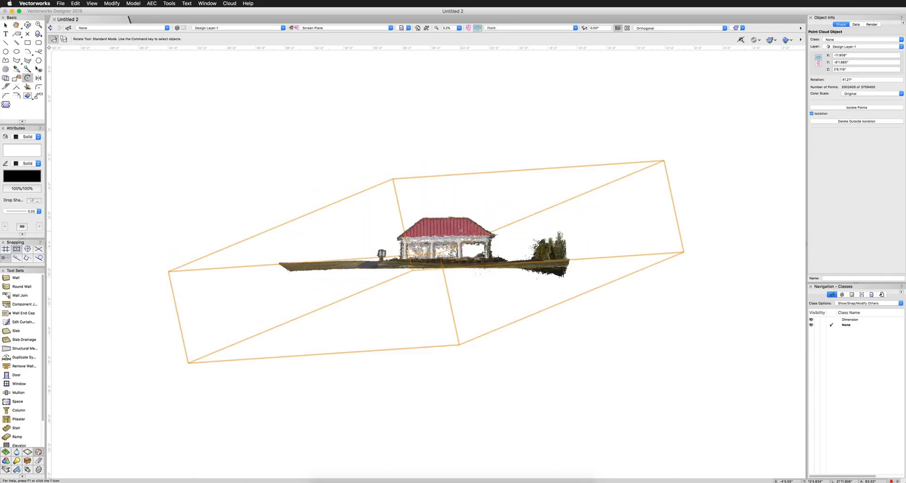
pyautogui.click(528, 28)
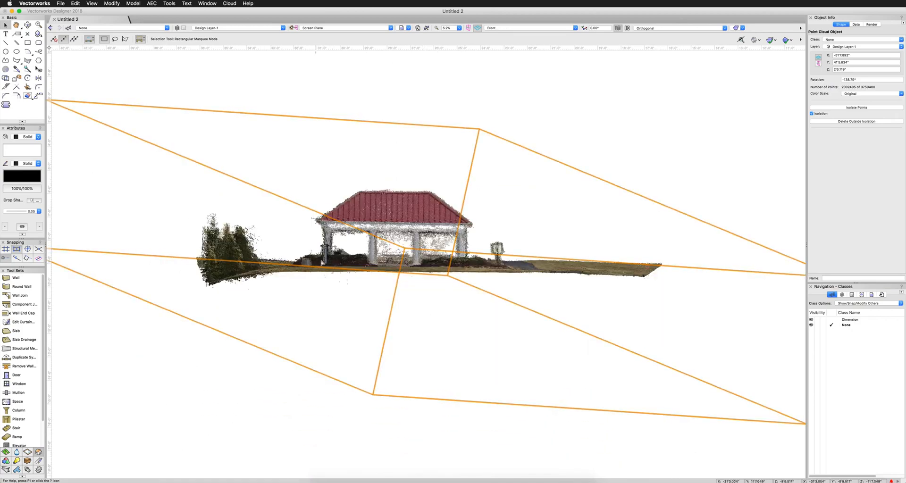
# Scale the cloud Symmetric By Distance so a measured gazebo span becomes 12 feet.
pyautogui.click(527, 27)
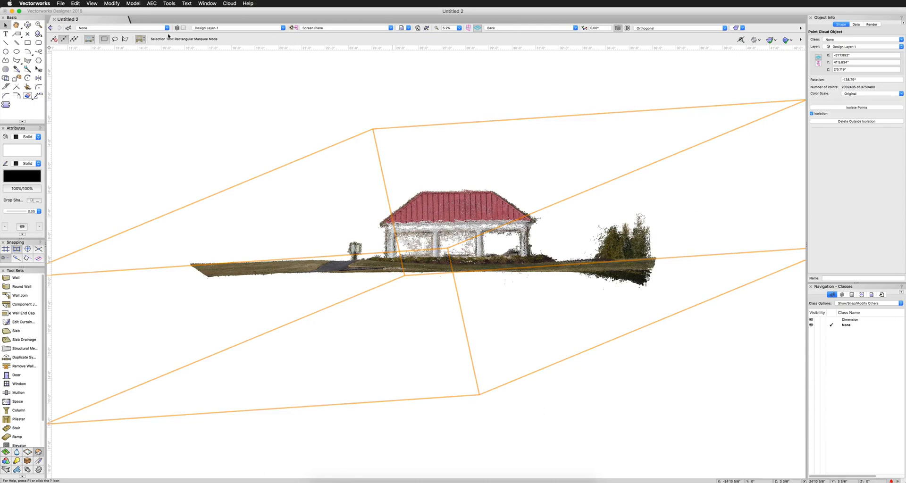
pyautogui.click(111, 3)
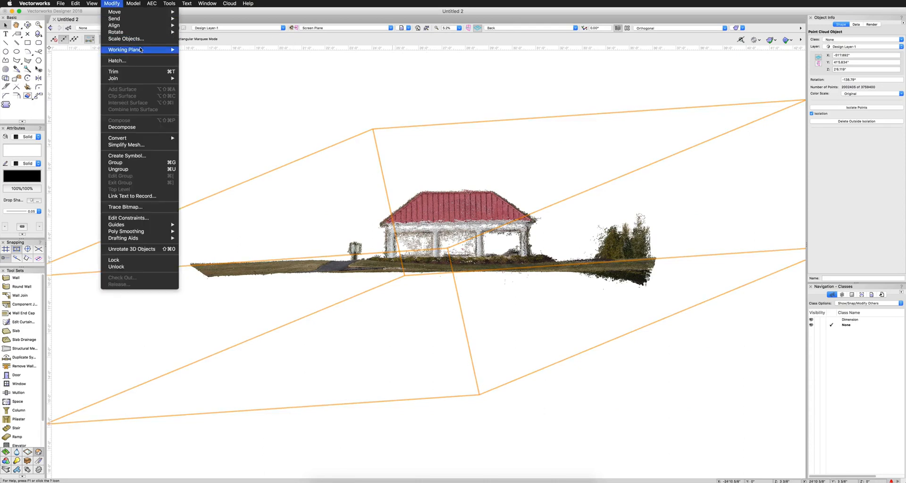
pyautogui.click(126, 39)
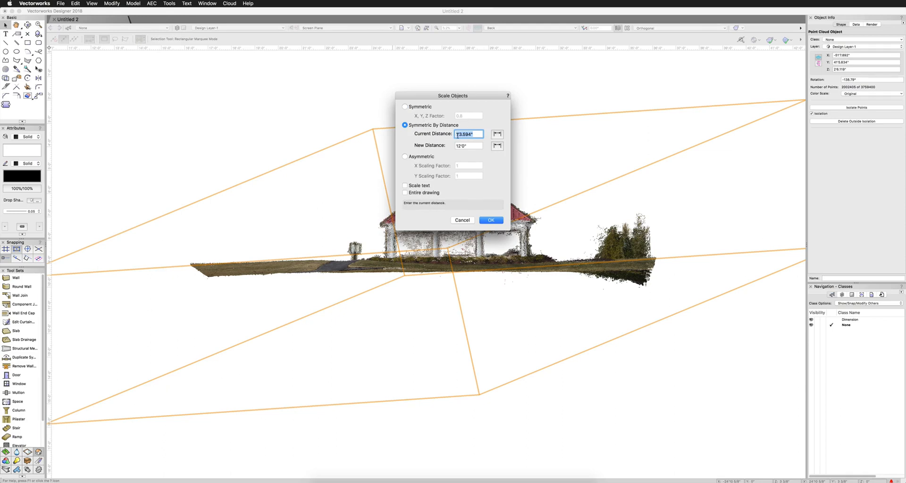
pyautogui.click(490, 220)
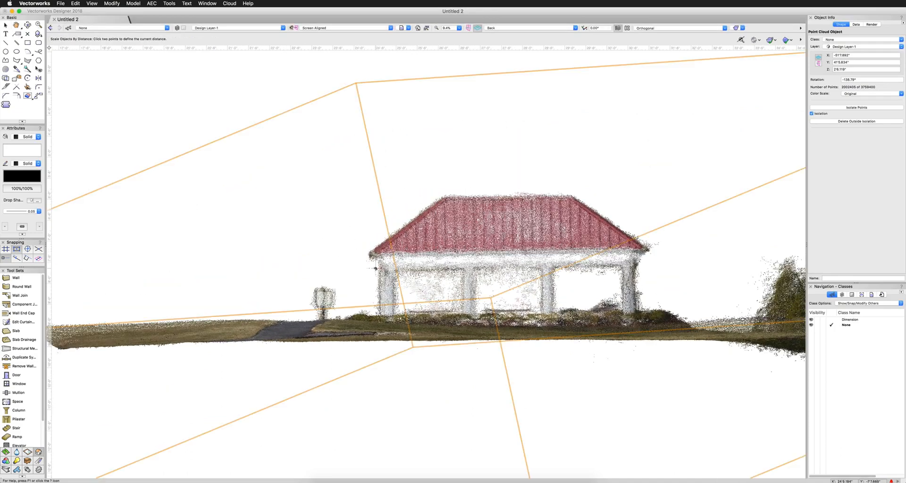
pyautogui.click(377, 268)
pyautogui.write("12'")
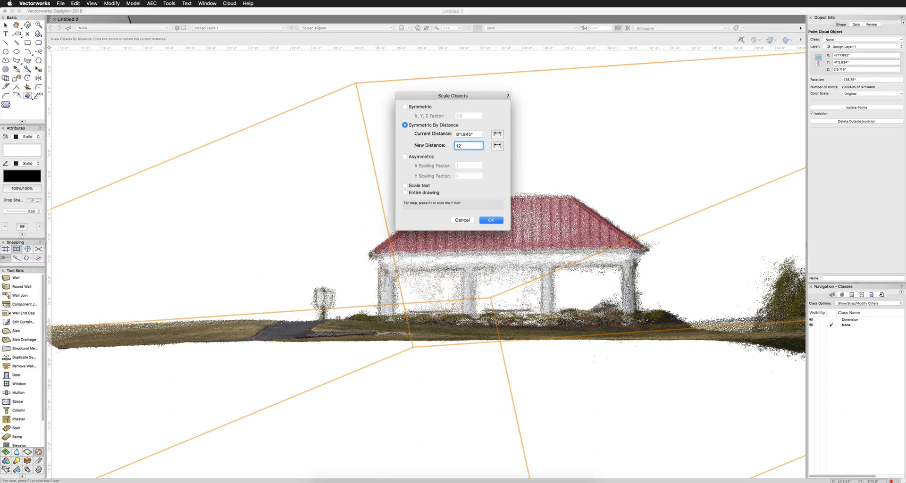
pyautogui.click(490, 220)
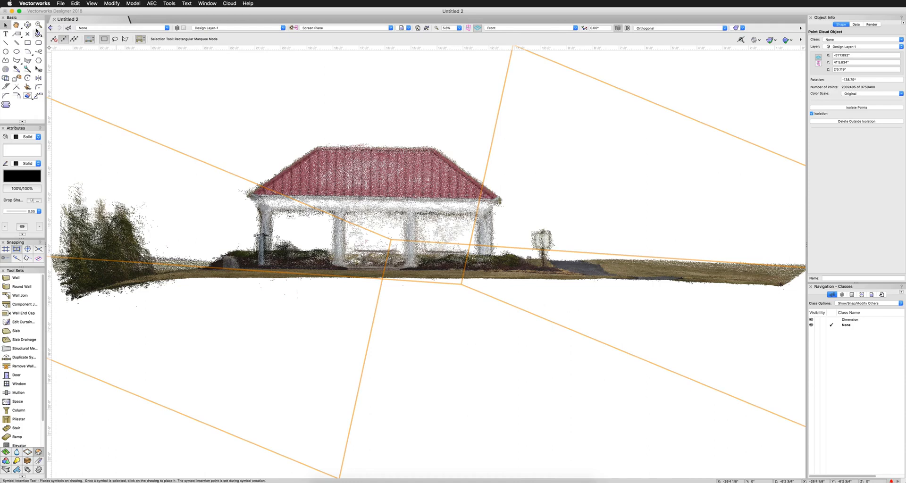
# Rescale the cloud again Symmetric By Distance to a 12'0" gazebo span.
pyautogui.click(112, 4)
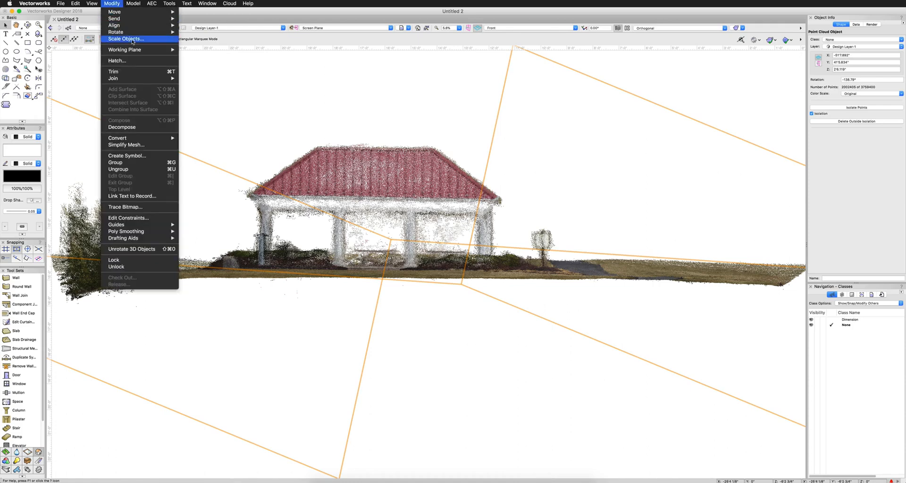
pyautogui.click(124, 39)
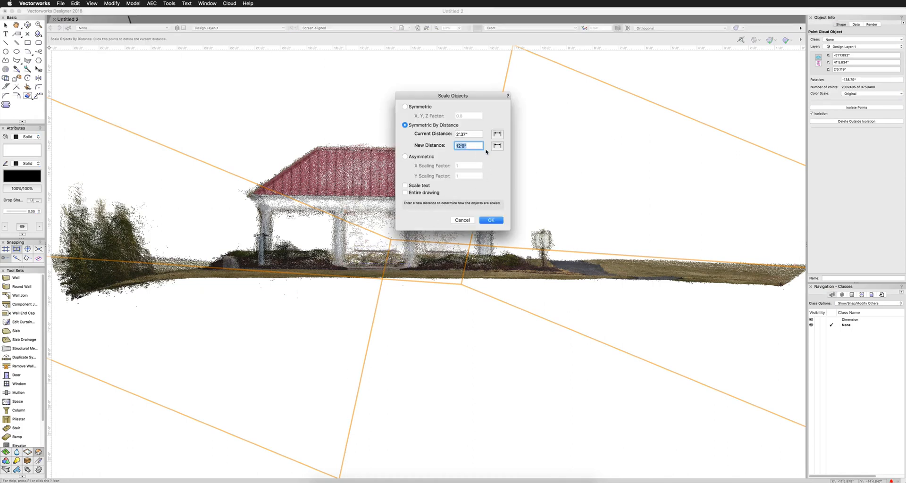
pyautogui.click(490, 220)
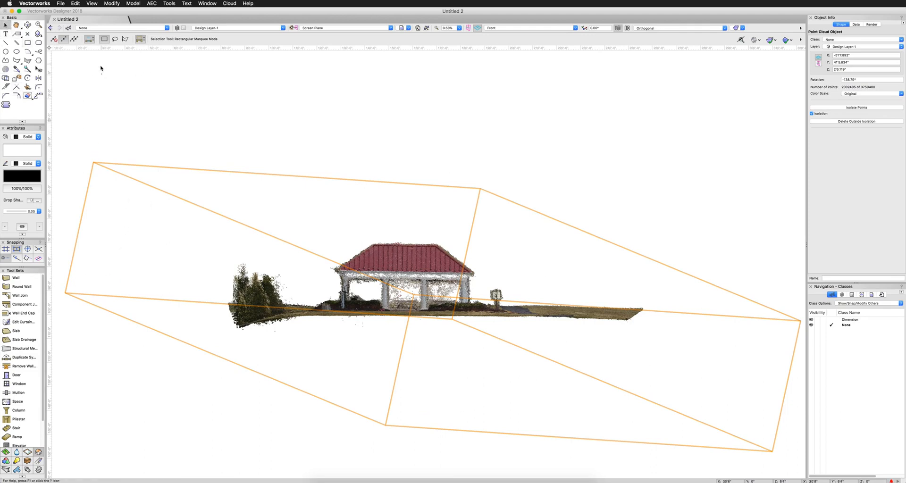
pyautogui.moveTo(47, 76)
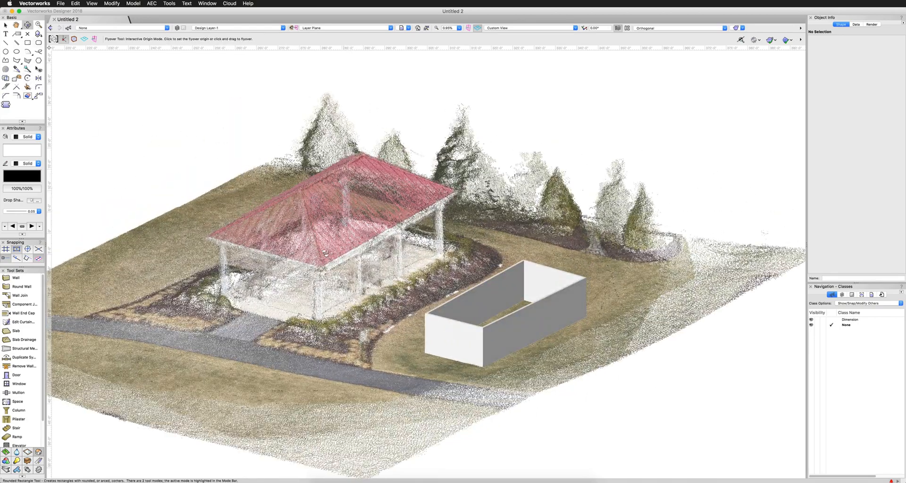
# Insert a door and move it down to stand at the gazebo's front corner.
pyautogui.click(18, 384)
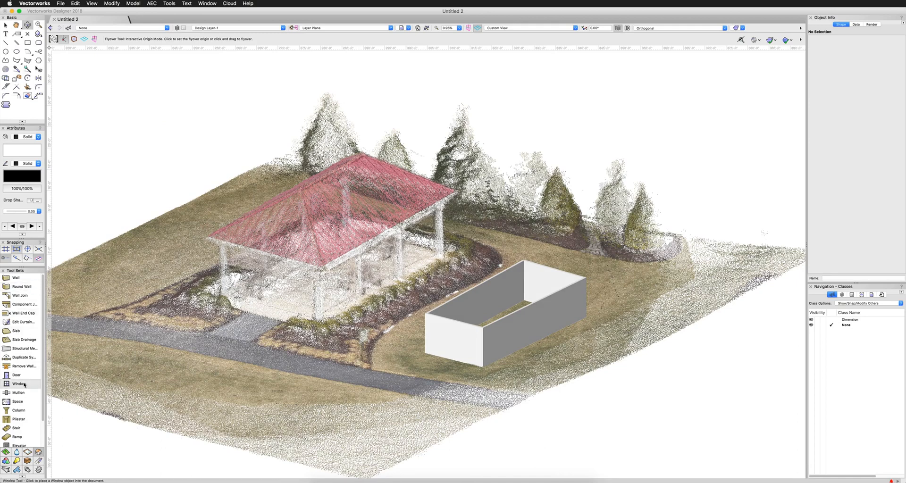
pyautogui.click(16, 375)
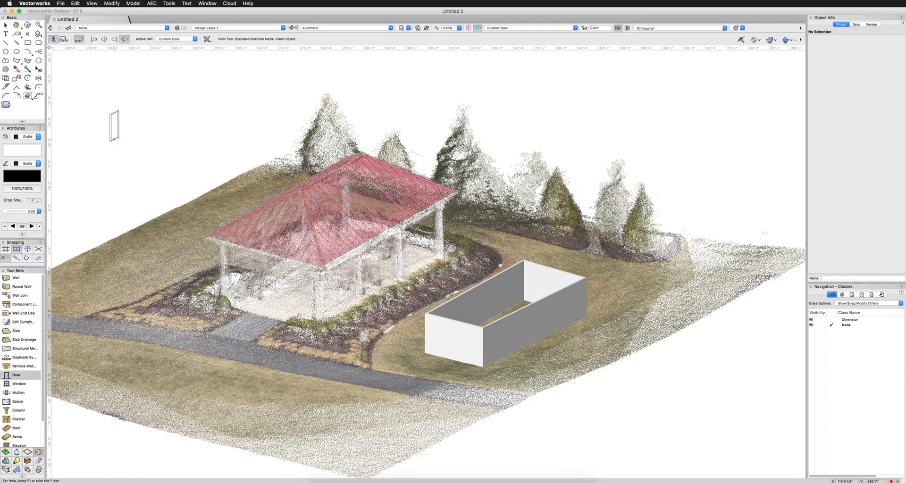
pyautogui.click(275, 300)
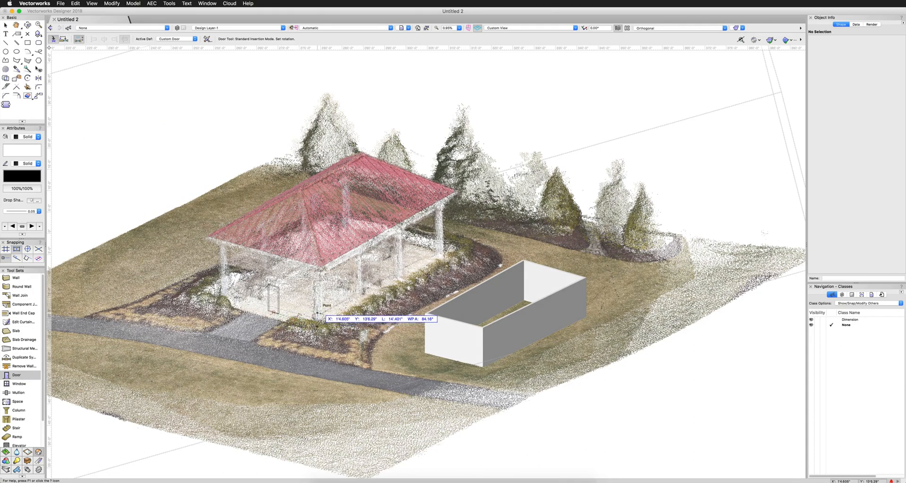
pyautogui.click(276, 297)
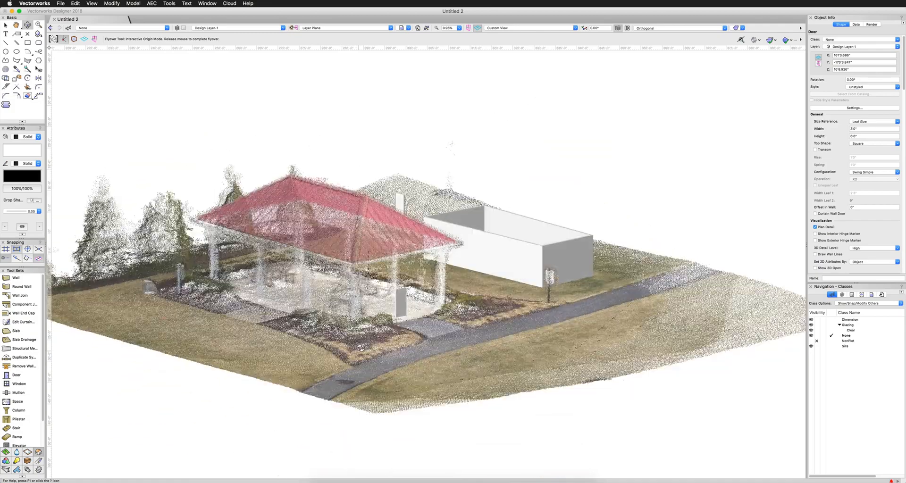
pyautogui.moveTo(361, 347); pyautogui.dragTo(336, 350)
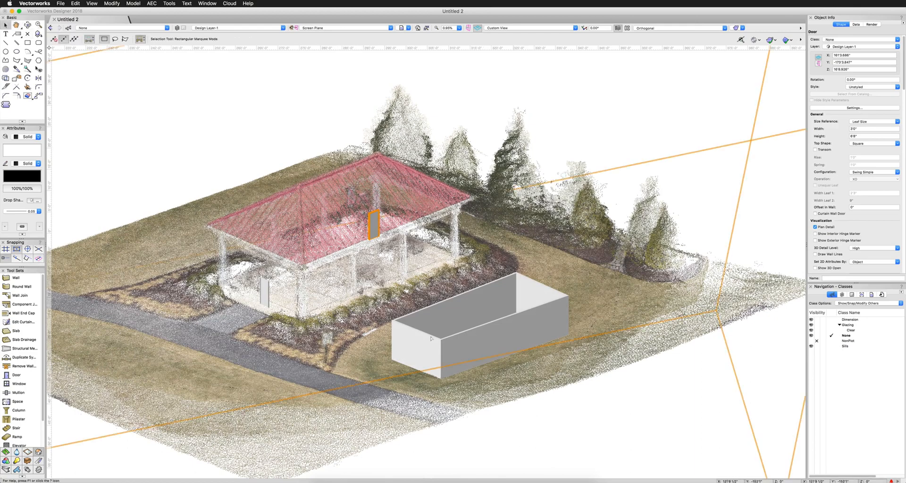
pyautogui.moveTo(375, 226); pyautogui.dragTo(267, 295)
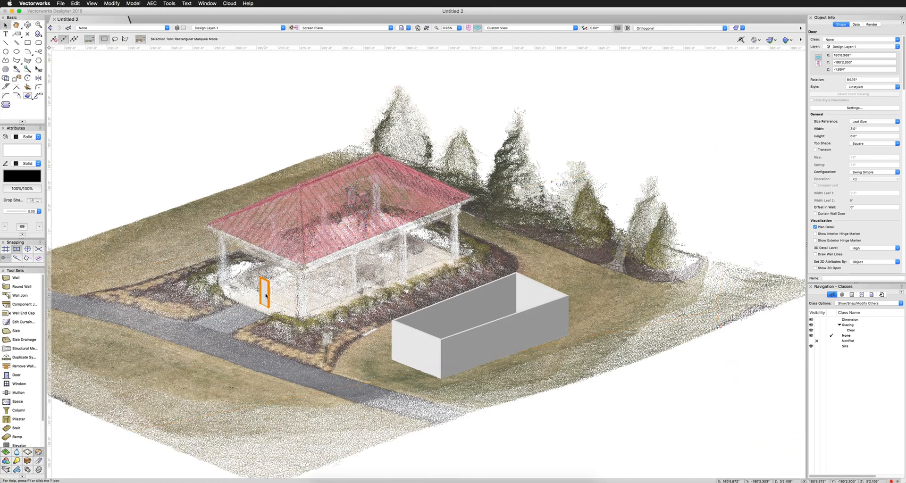
pyautogui.click(220, 133)
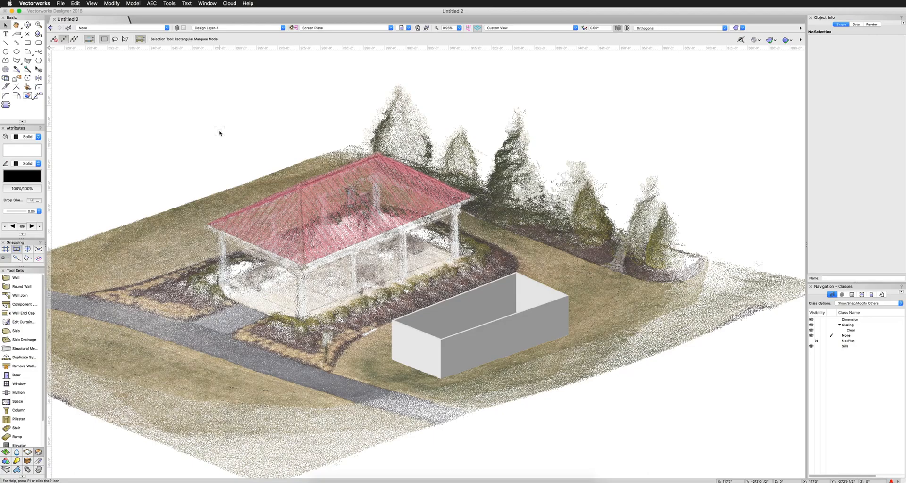